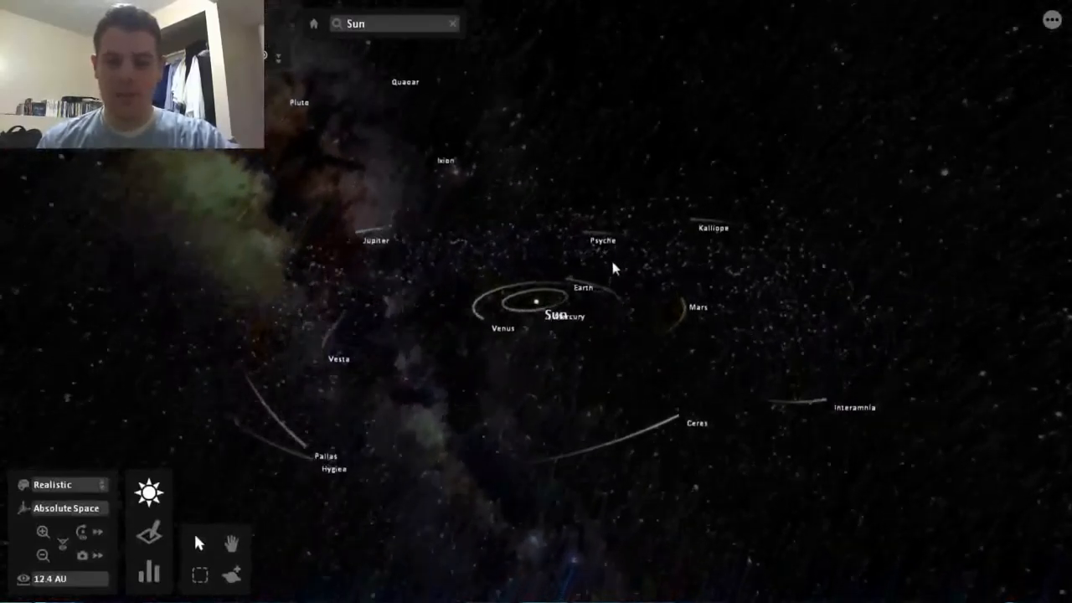
Step: View the Sun's properties, then display Earth's mass and orbital elements
scroll("down", 3)
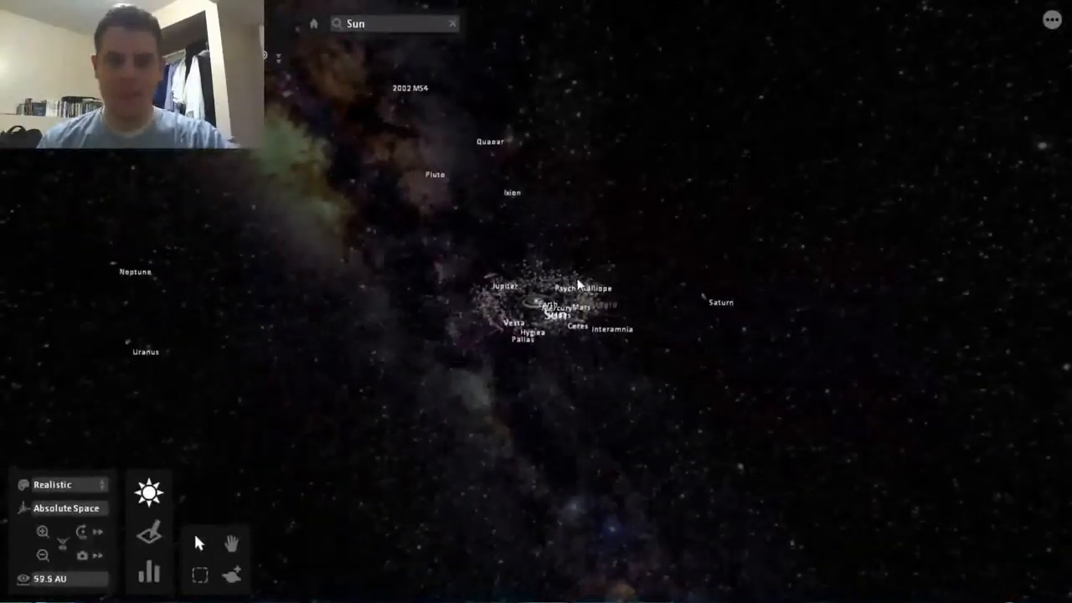
scroll("down", 3)
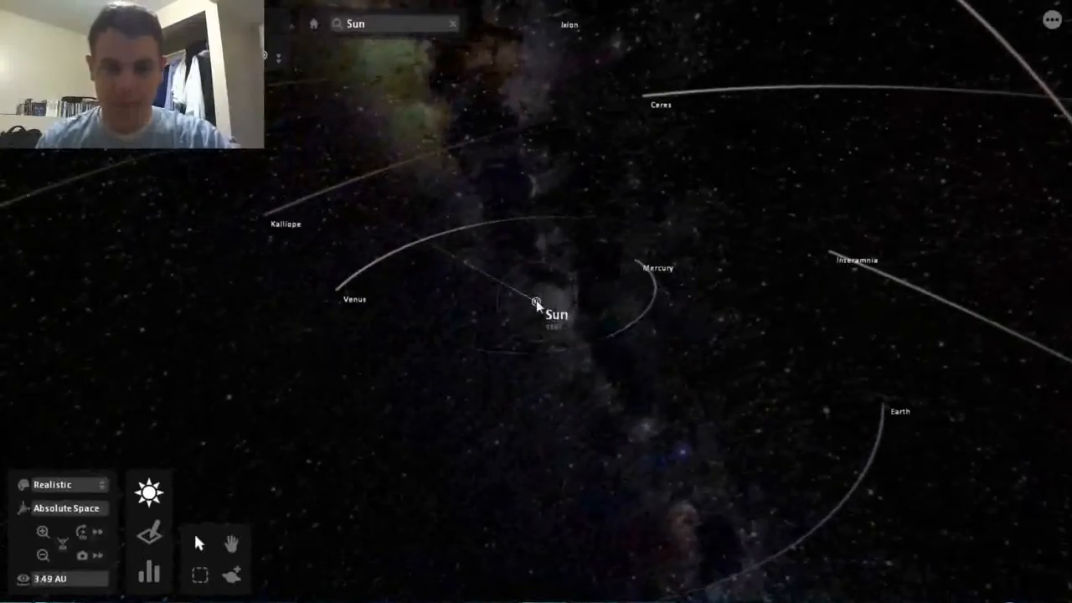
left_click(536, 303)
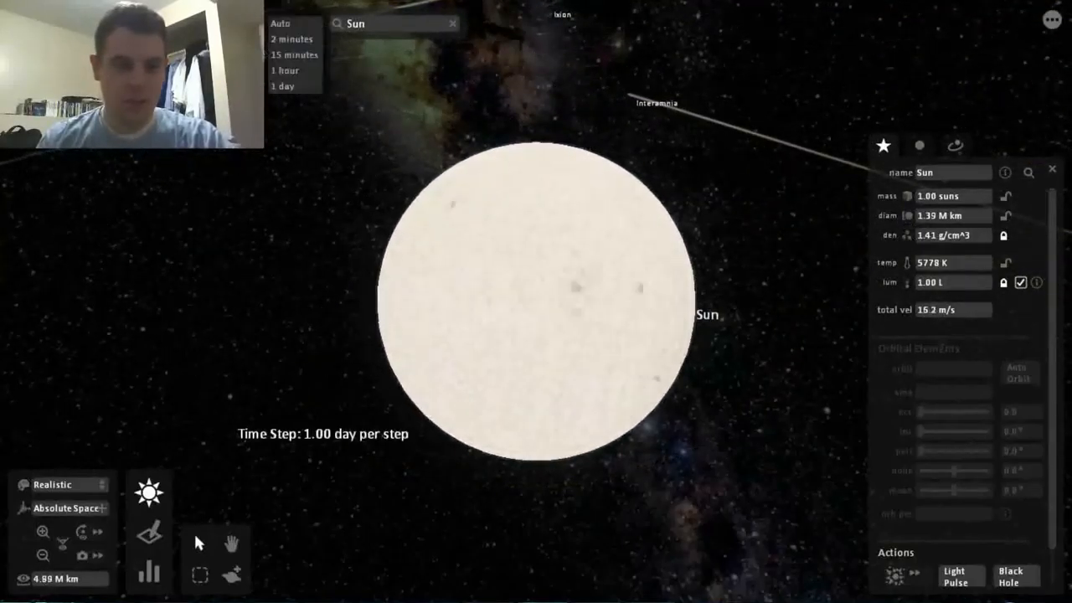
left_click(294, 55)
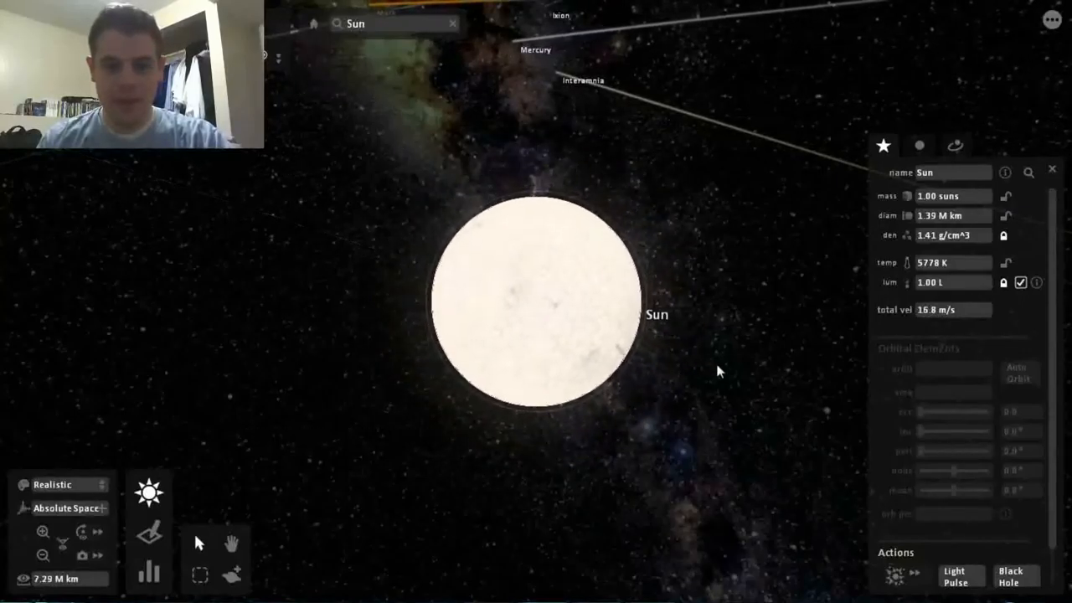
scroll("down", 3)
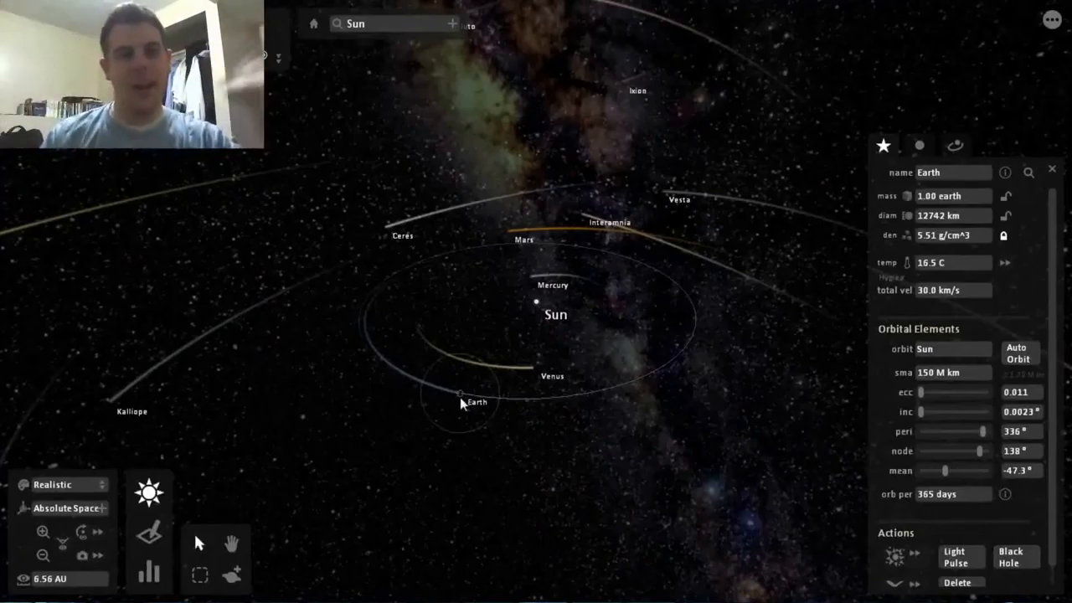
Step: Add the Mars-like planet 'Mars 33' near Earth from the planets collection
left_click(462, 399)
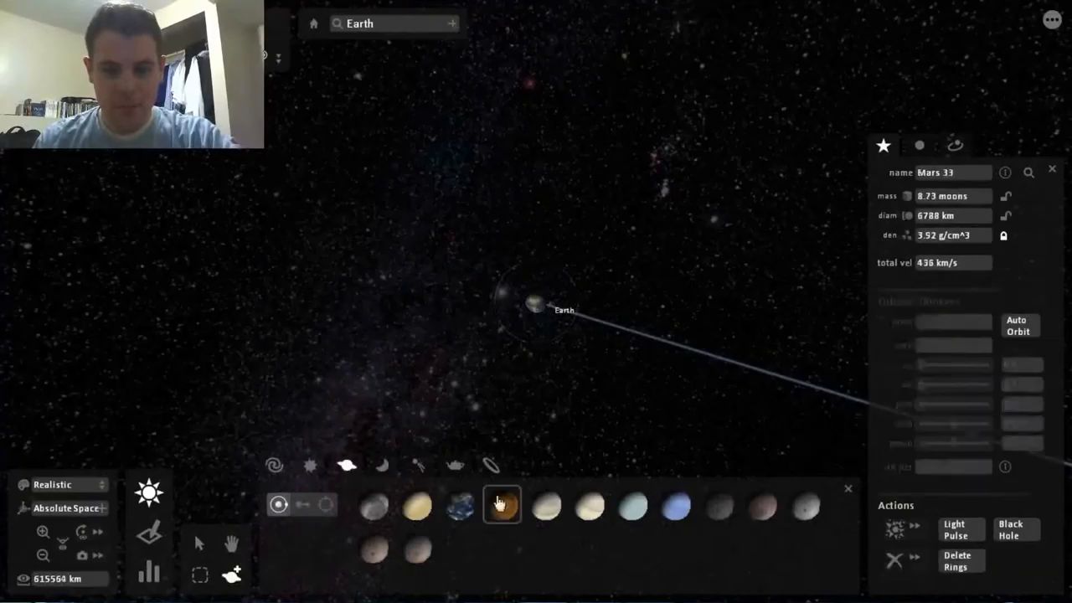
Step: Select Mars and set its colour to red
left_click(503, 503)
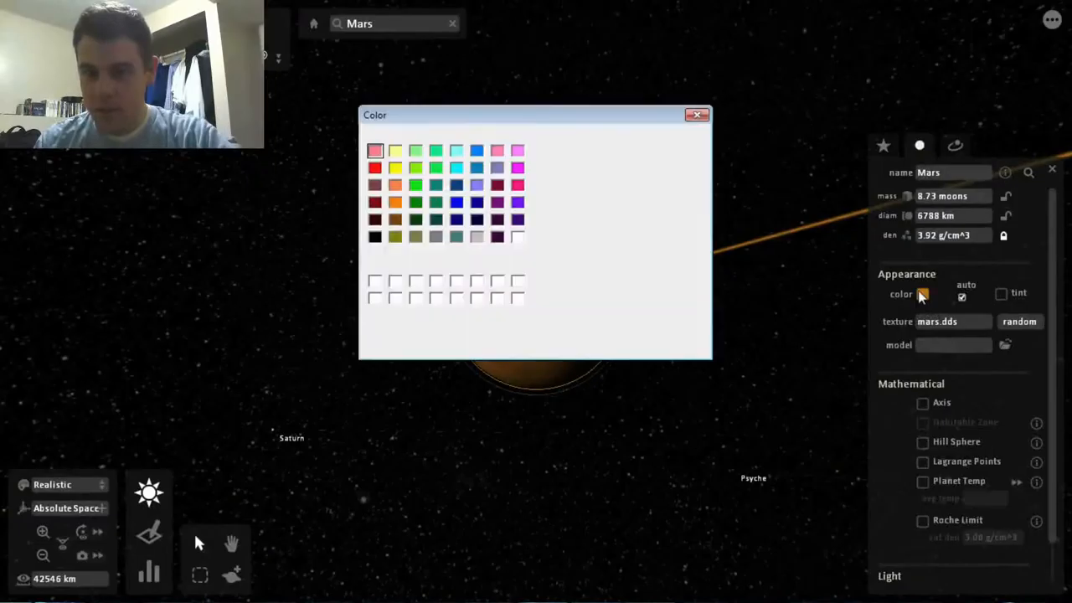
left_click(445, 323)
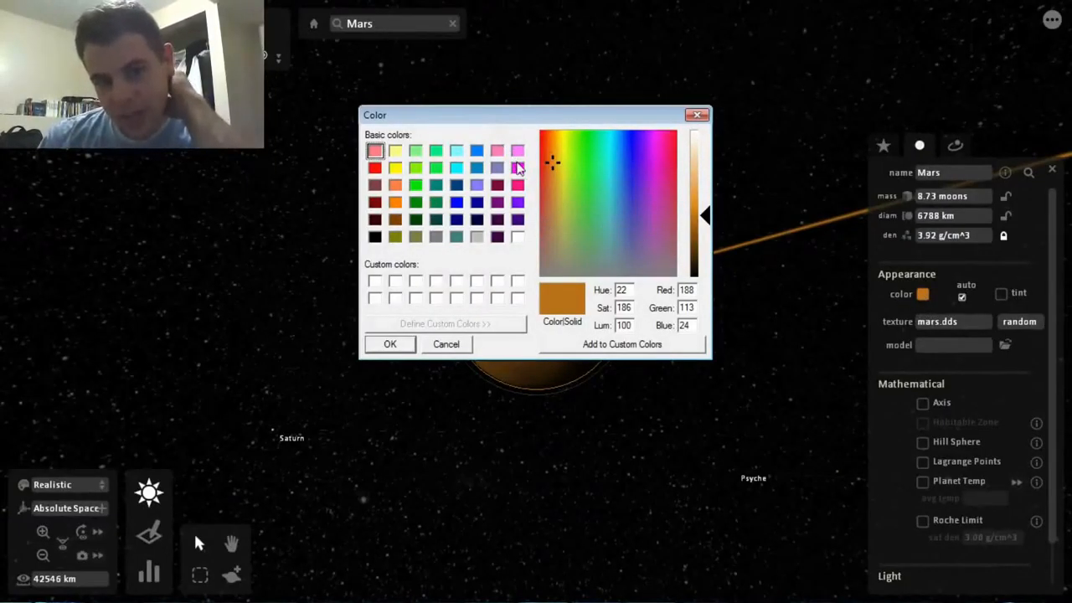
left_click(390, 345)
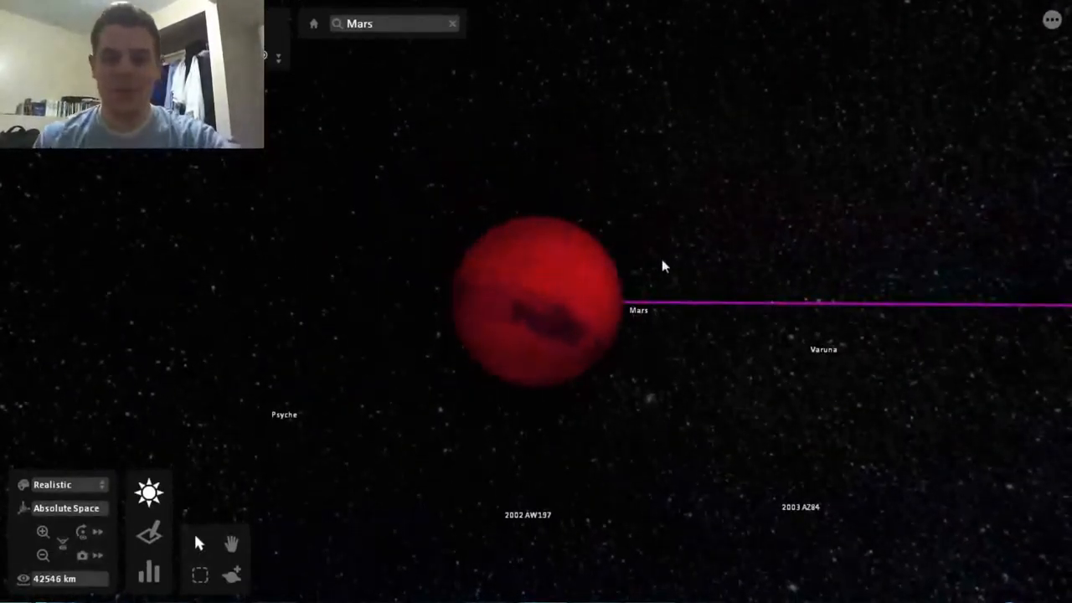
scroll("down", 3)
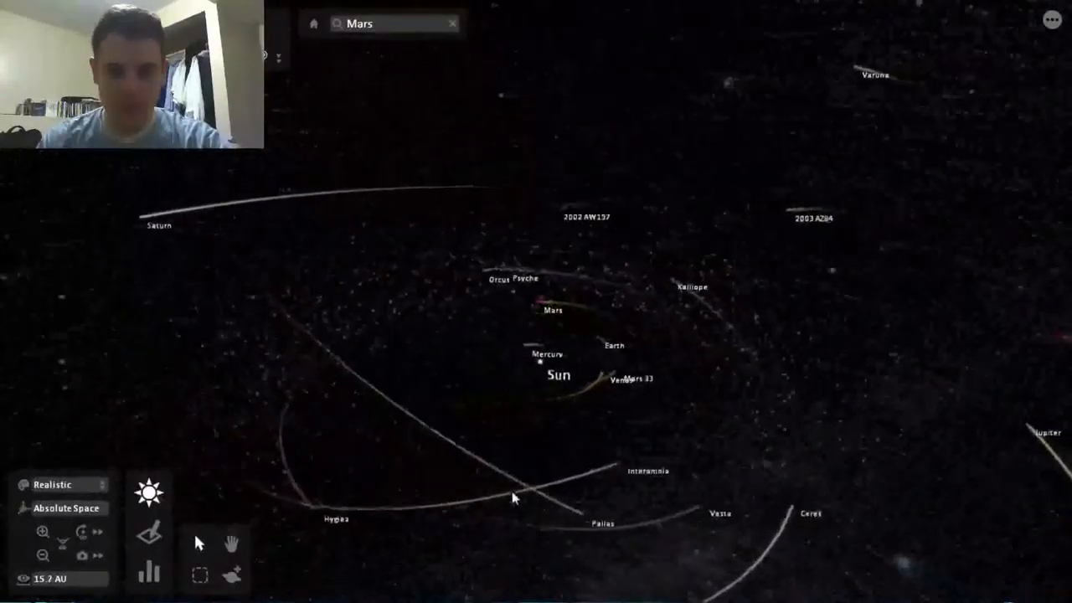
Step: Colour the asteroid Pallas green and give it a random surface texture
left_click(922, 293)
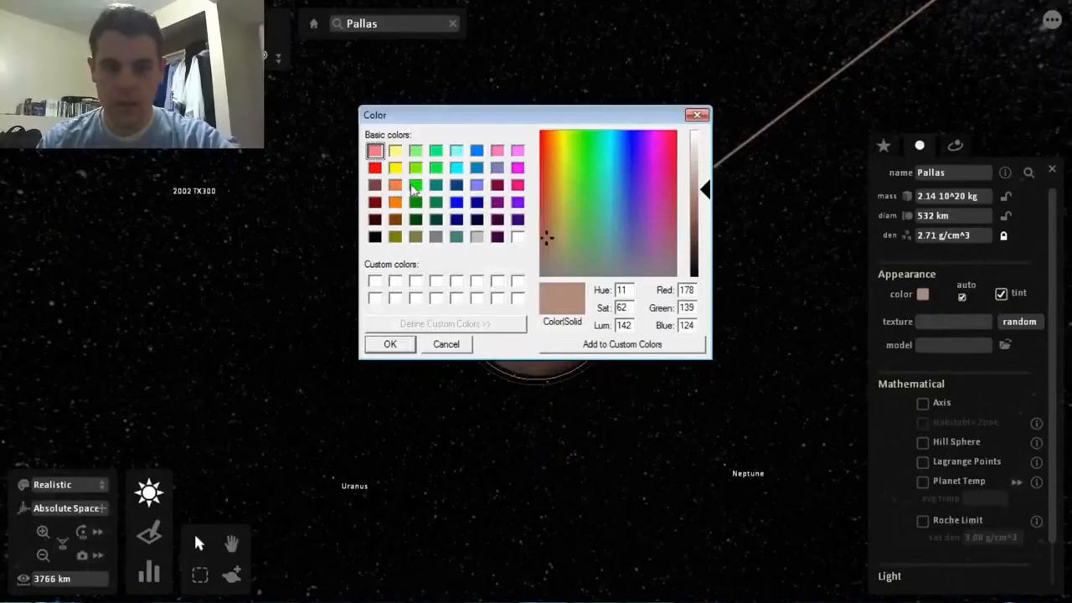
left_click(390, 343)
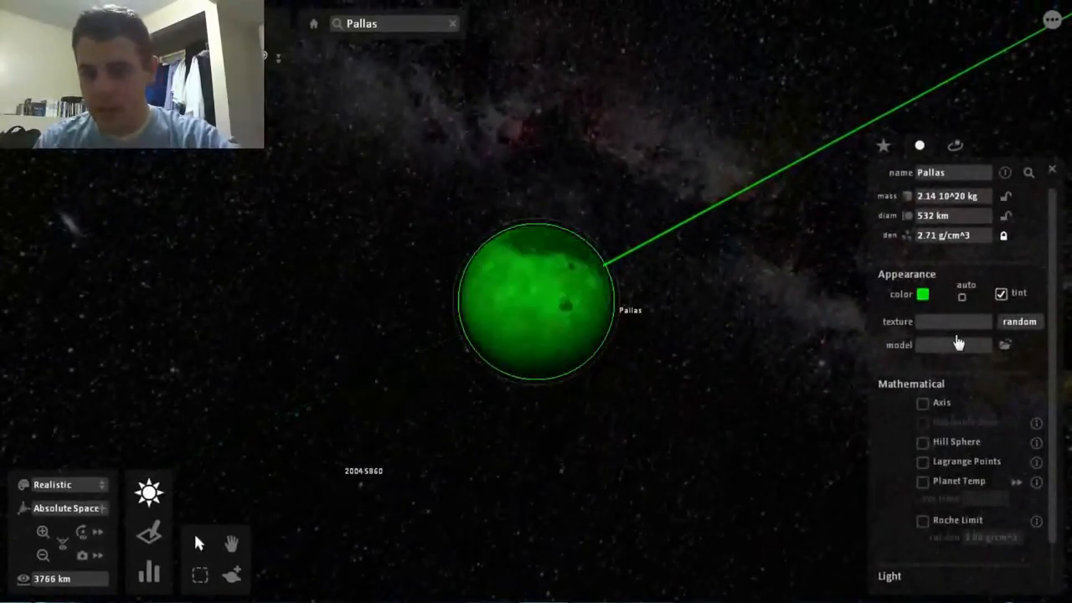
left_click(1021, 321)
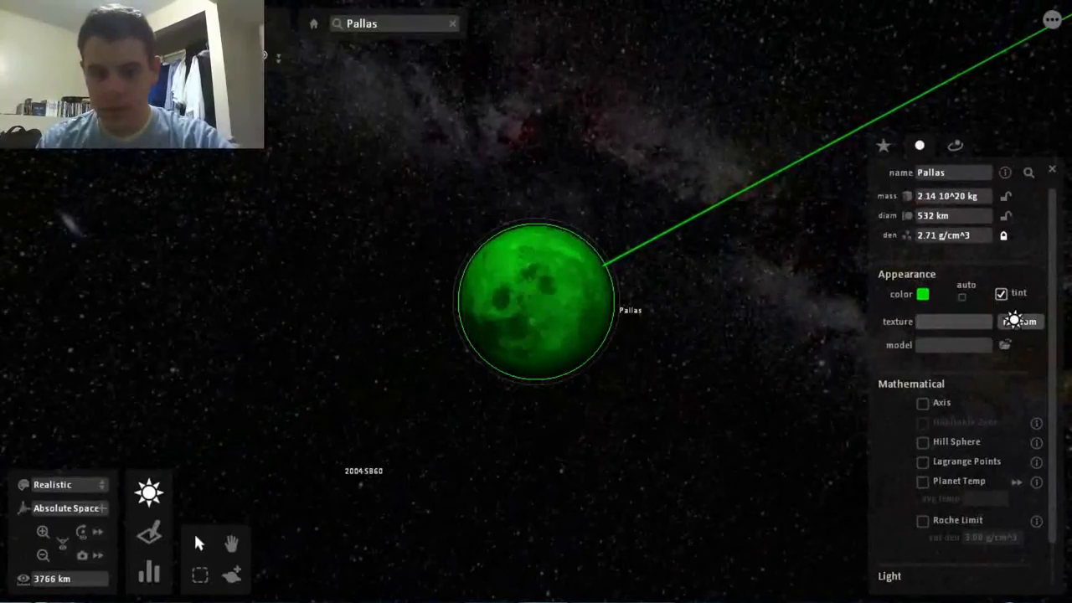
left_click(1020, 321)
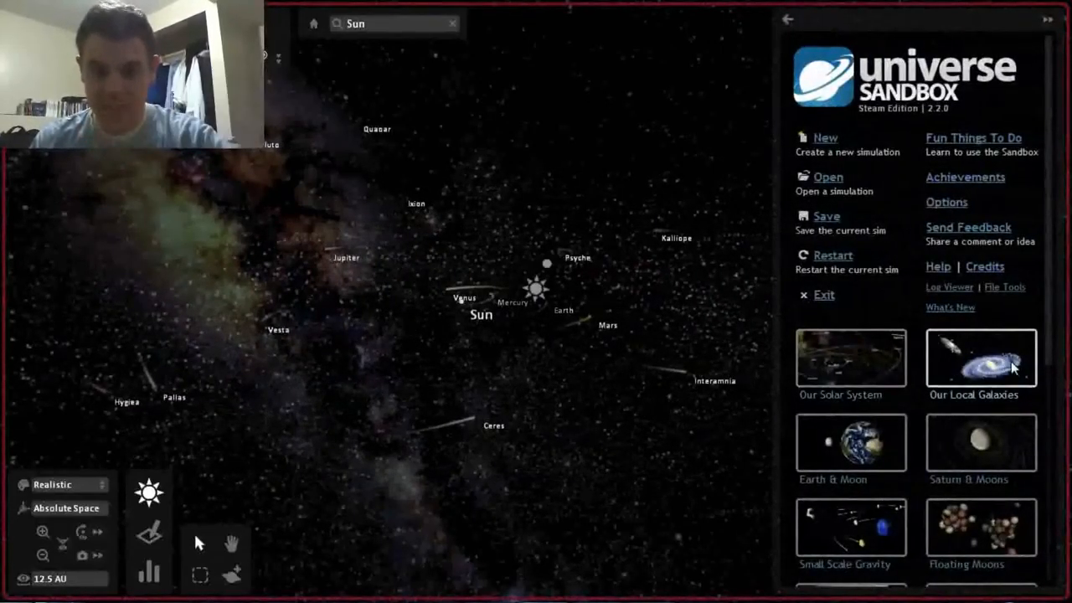
Step: Load the Our Local Galaxies simulation and zoom toward the Milky Way and Andromeda
left_click(981, 358)
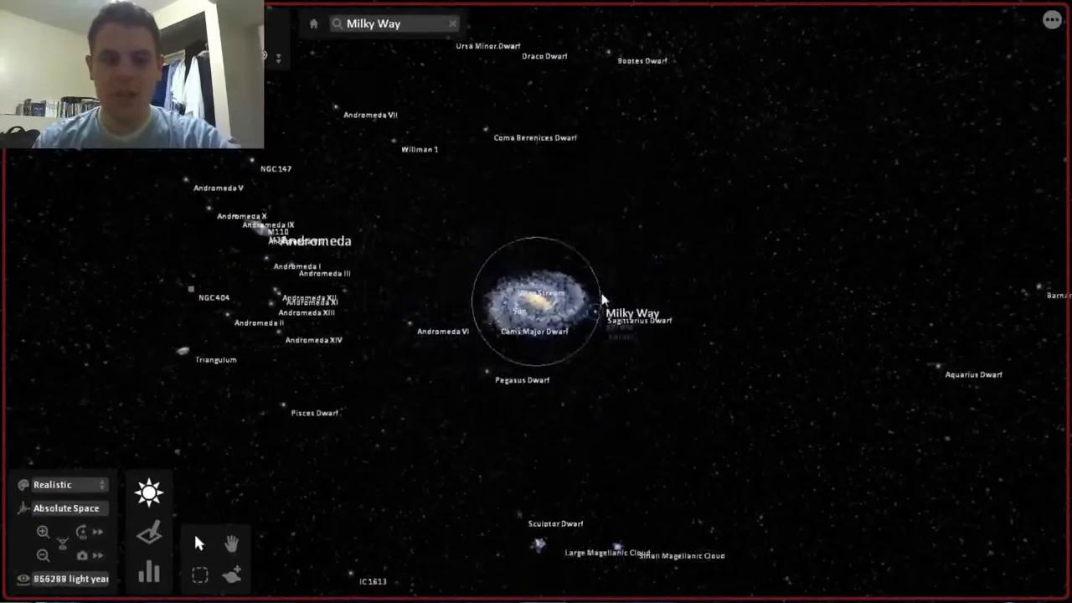
scroll("down", 3)
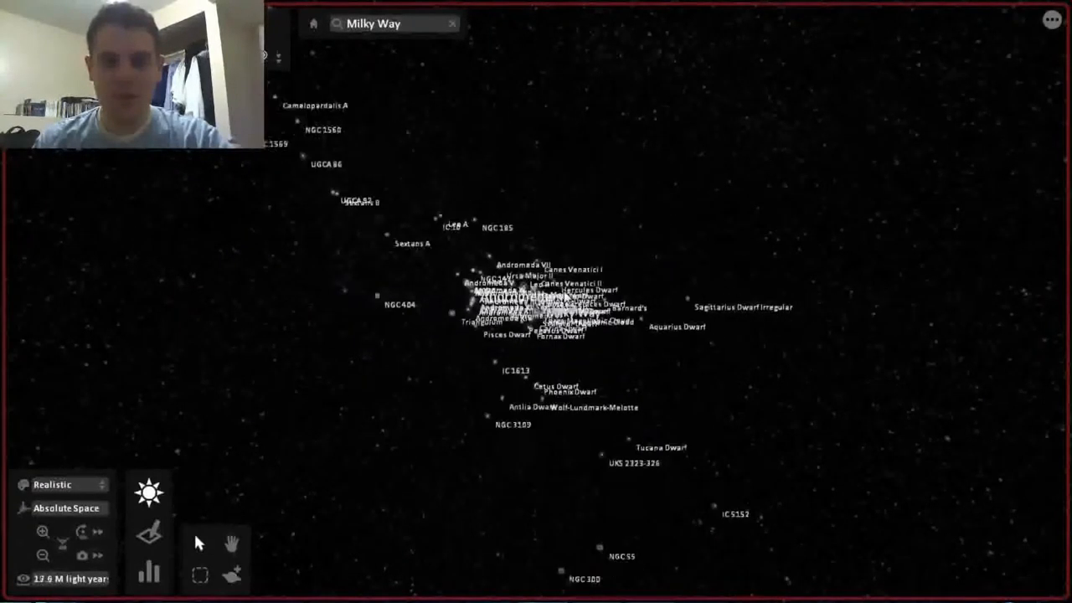
scroll("down", 3)
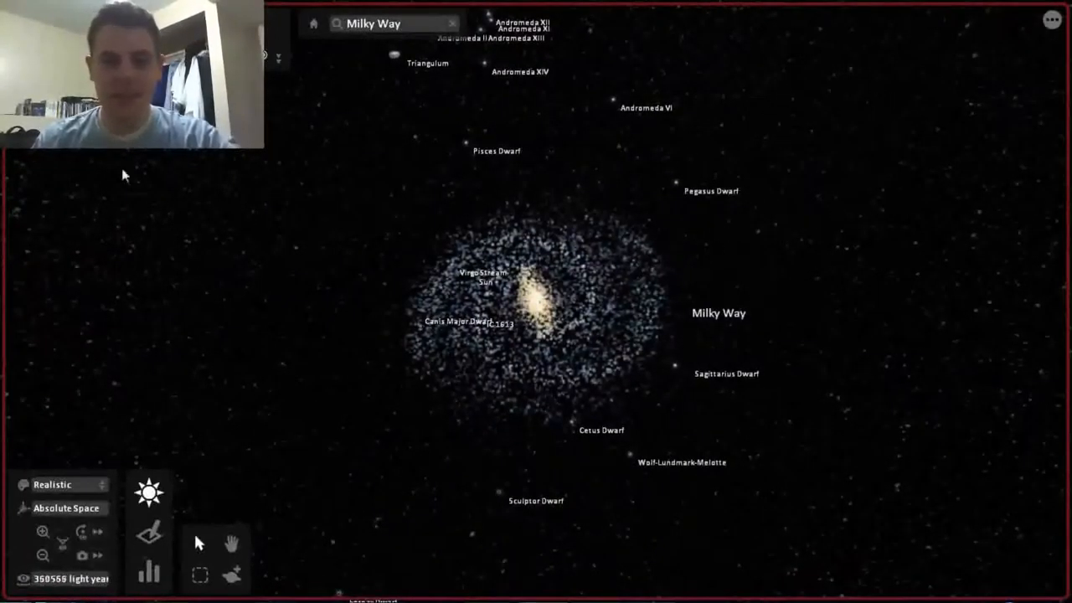
Step: Rotate the view around the Milky Way
left_click_drag(544, 302, 666, 275)
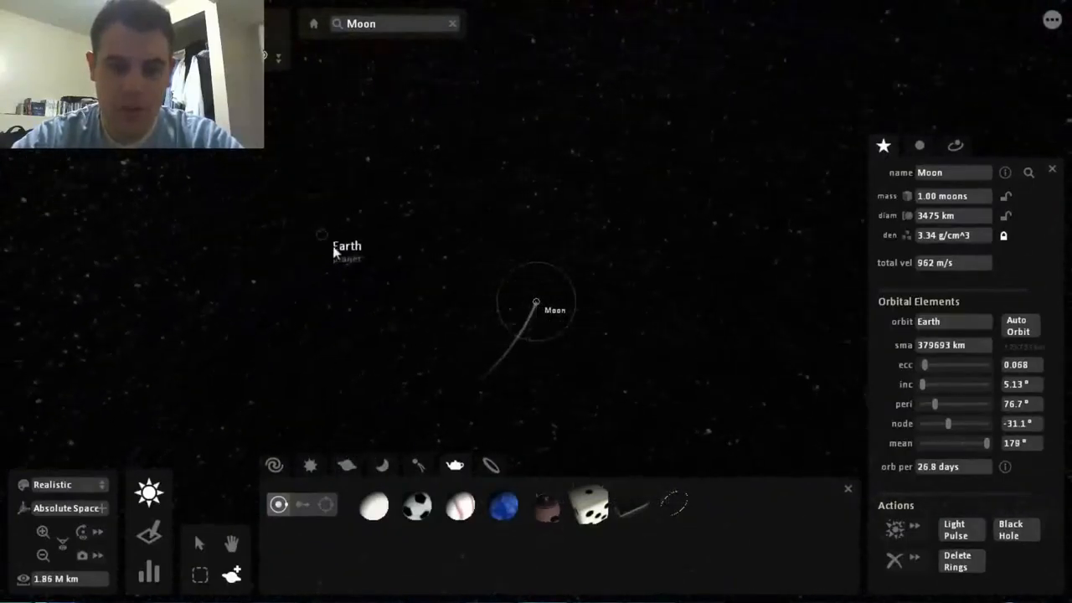
Step: Select Earth and add Titan and Io from the Moons list as its moons
left_click(347, 246)
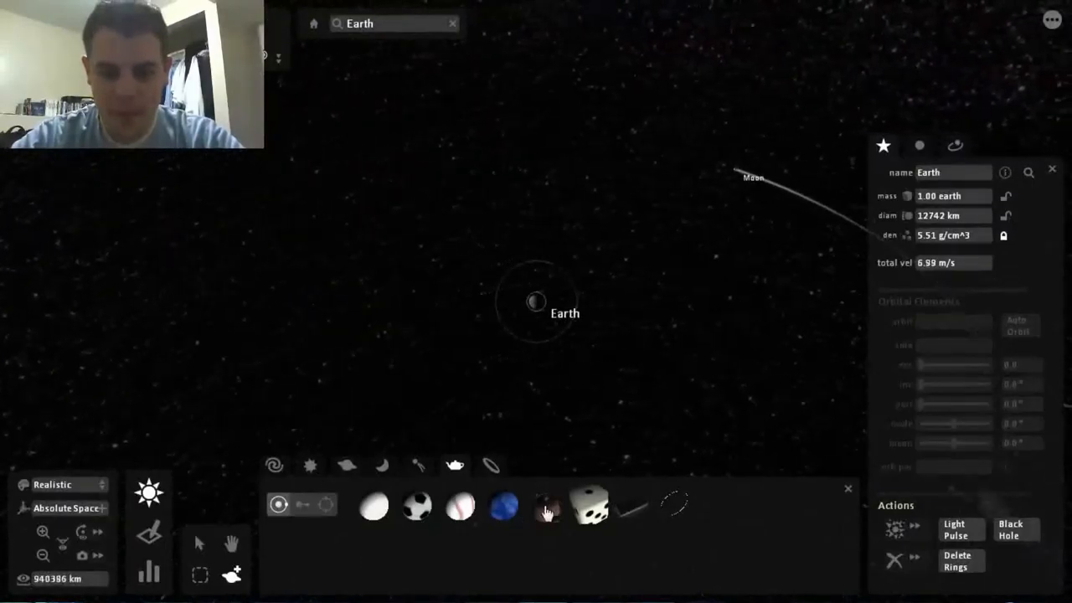
left_click(382, 466)
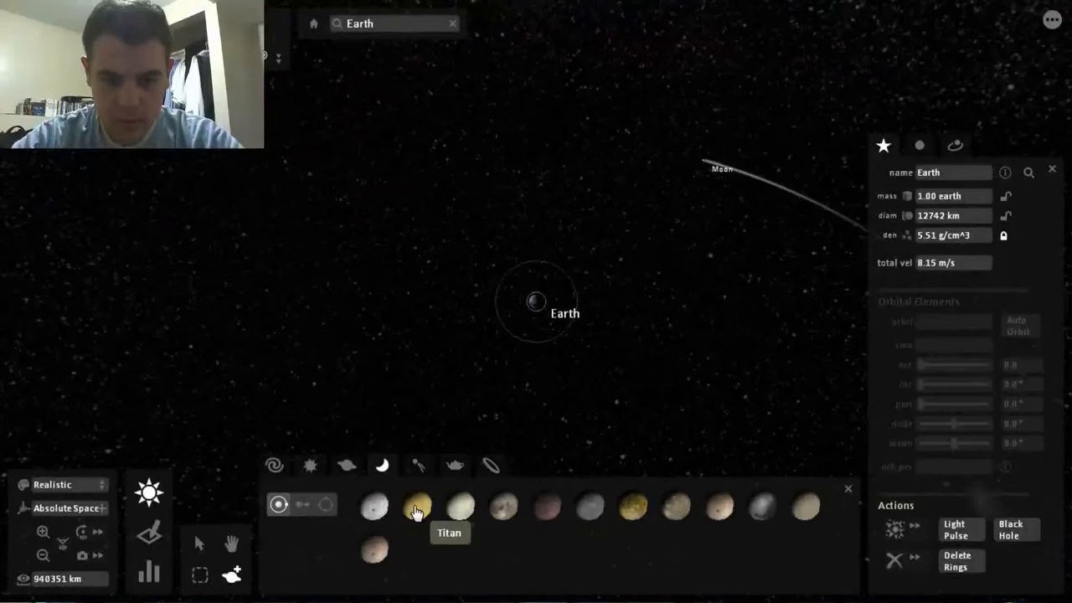
left_click(417, 506)
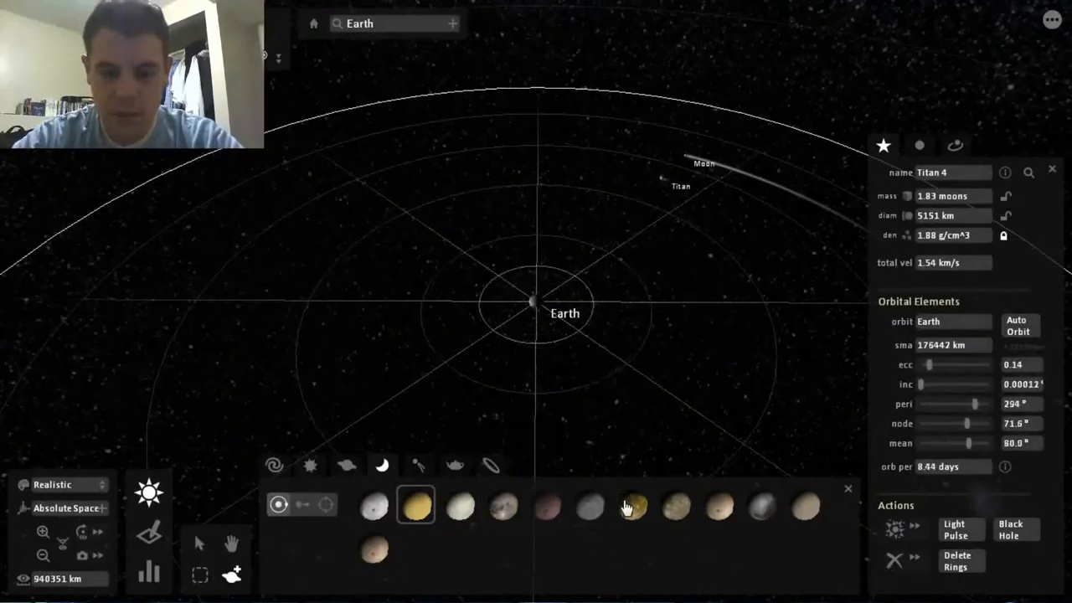
left_click(631, 505)
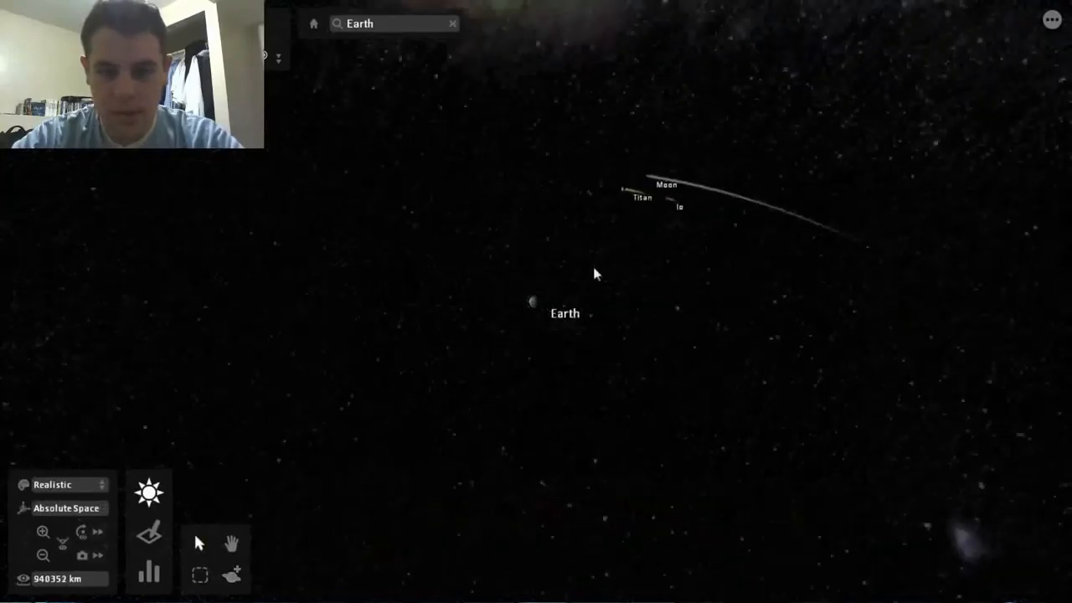
Step: Focus on Titan and slow the simulation time step to 2 minutes
scroll("down", 3)
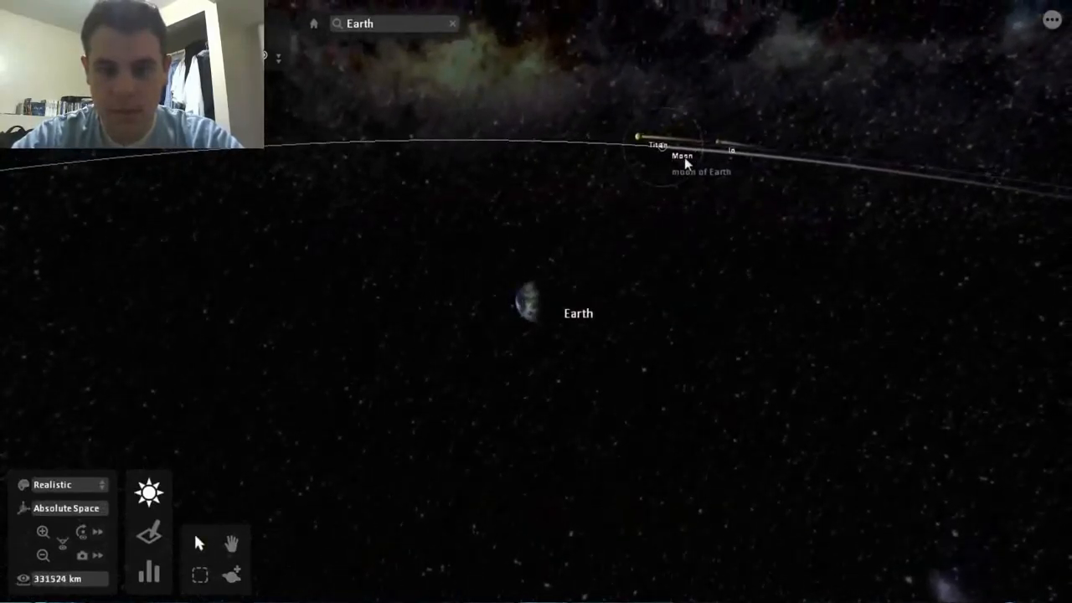
left_click(636, 136)
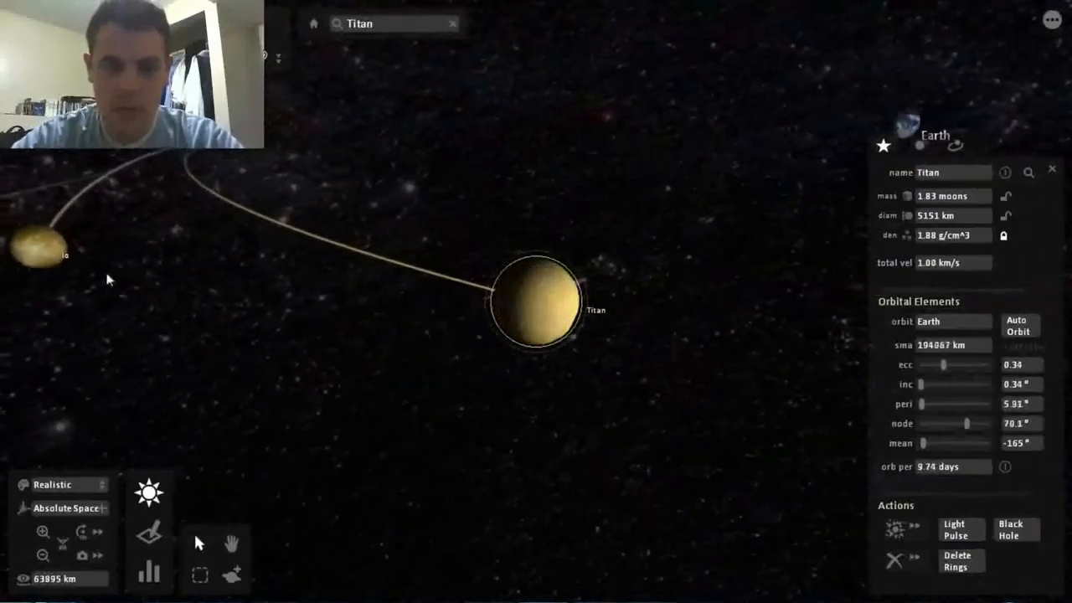
left_click(285, 22)
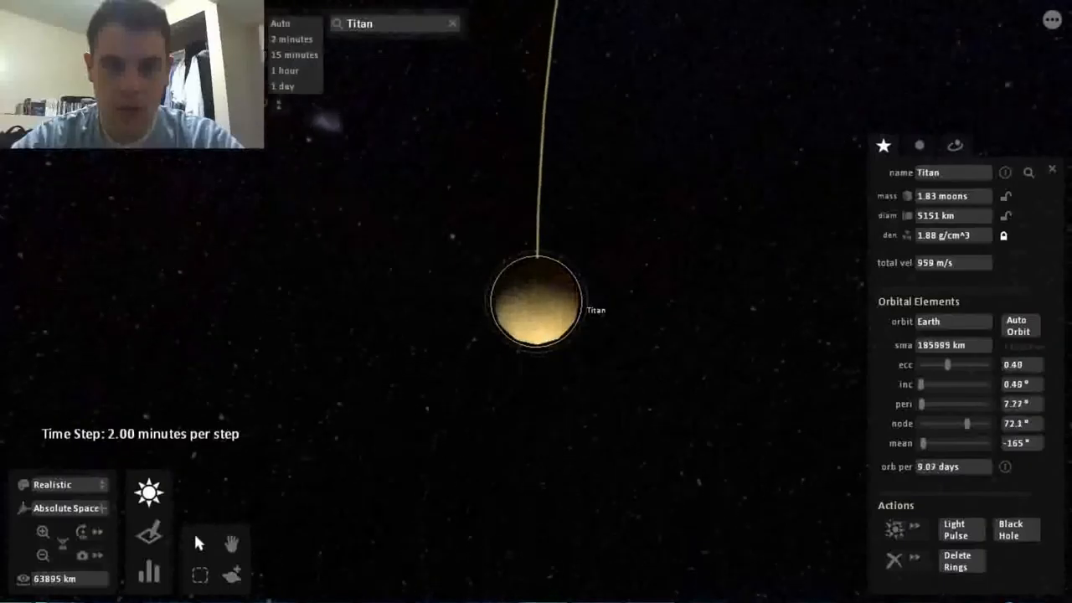
left_click(285, 69)
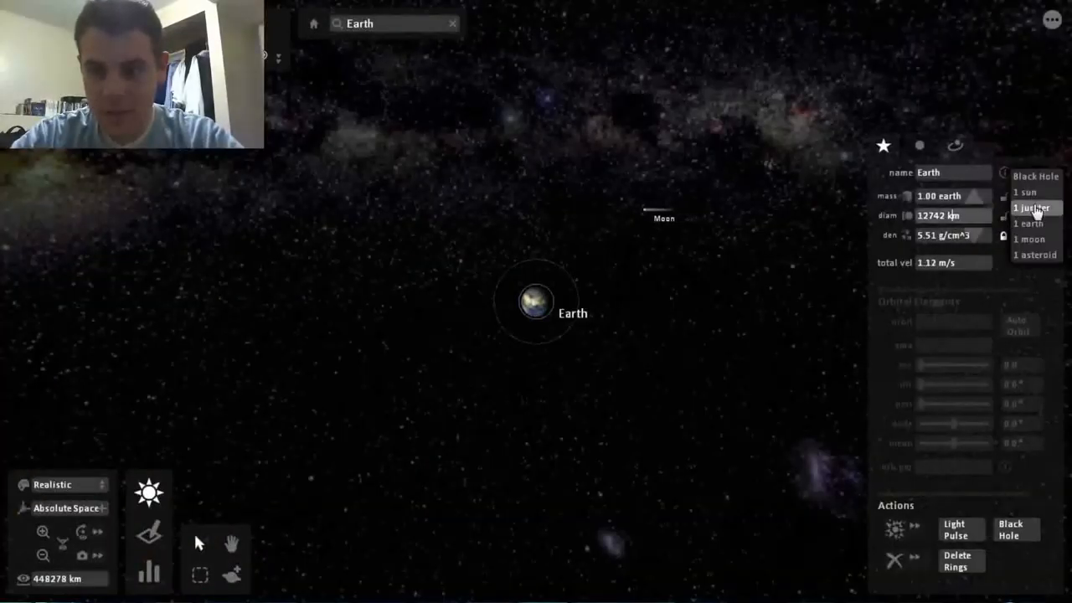
Step: Set Earth's mass to the 1 Jupiter preset
left_click(1032, 208)
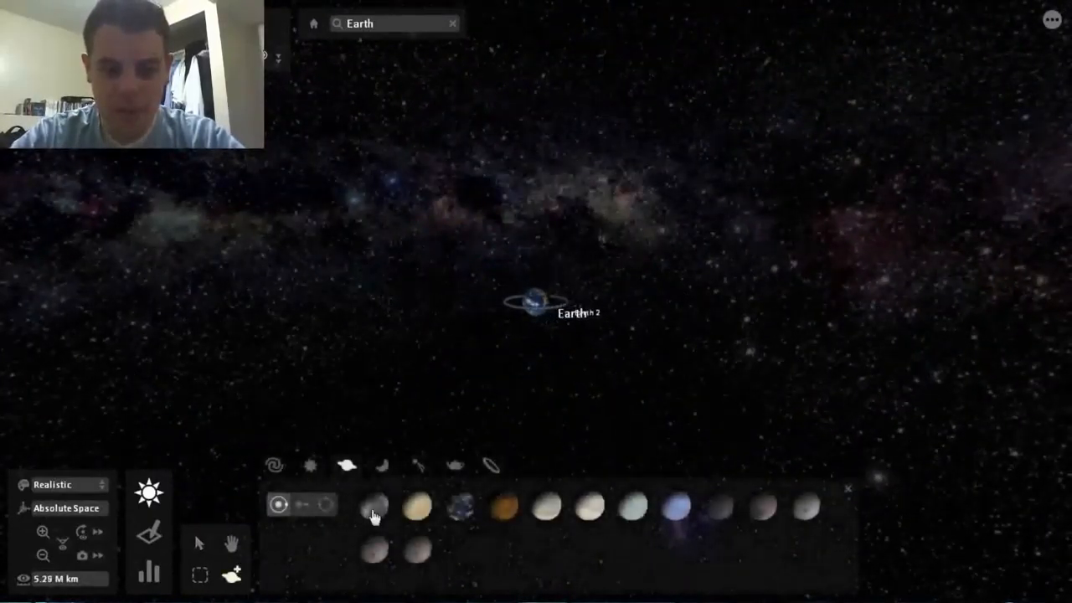
Step: Add Alpha Centauri A, Alpha Centauri B and Sirius near the Sun
left_click(309, 466)
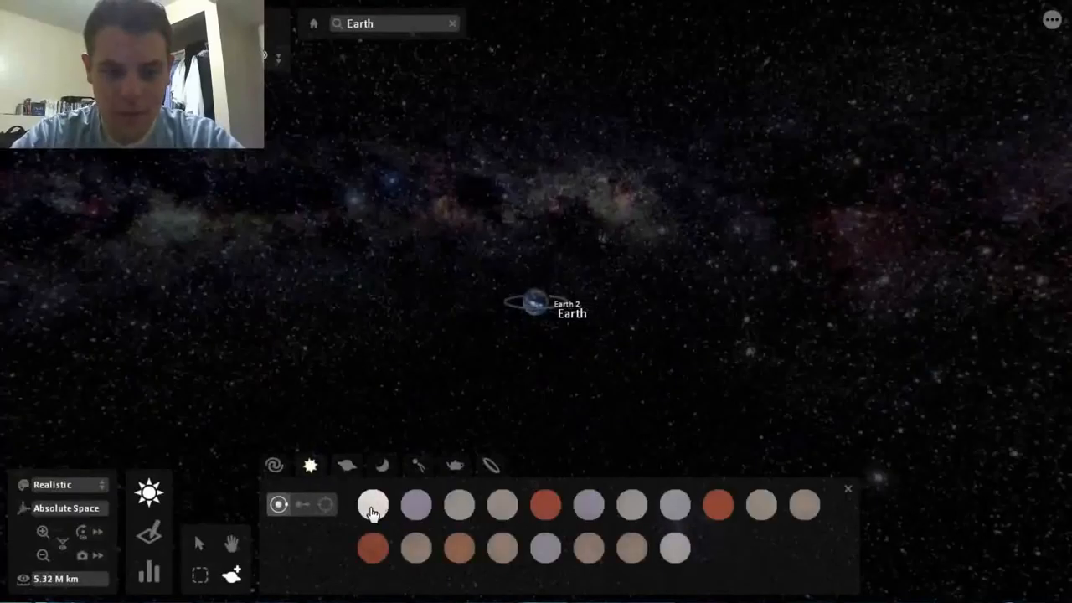
left_click(374, 503)
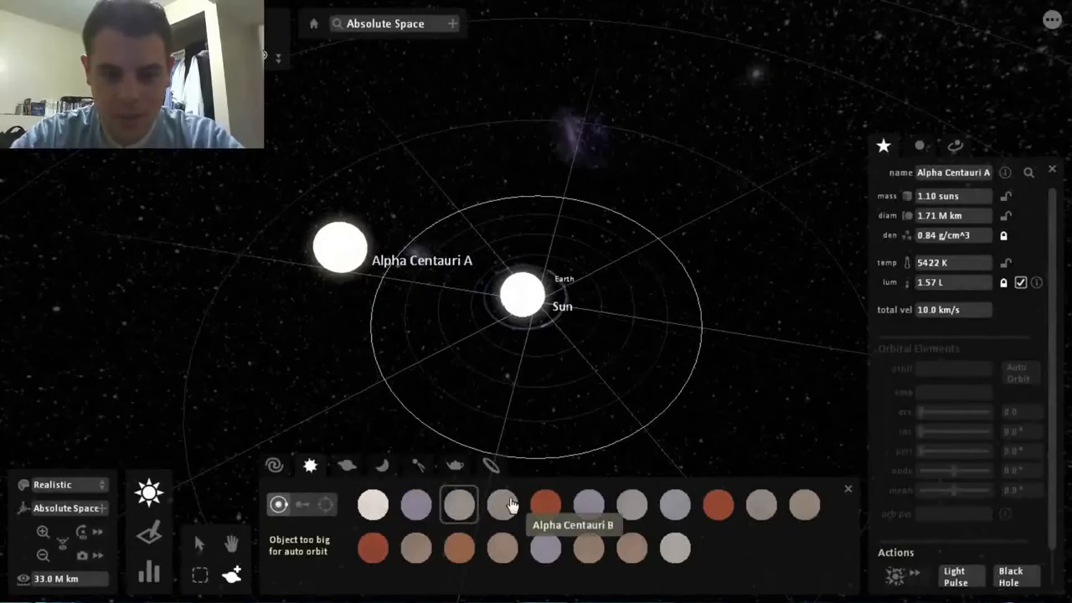
left_click(503, 504)
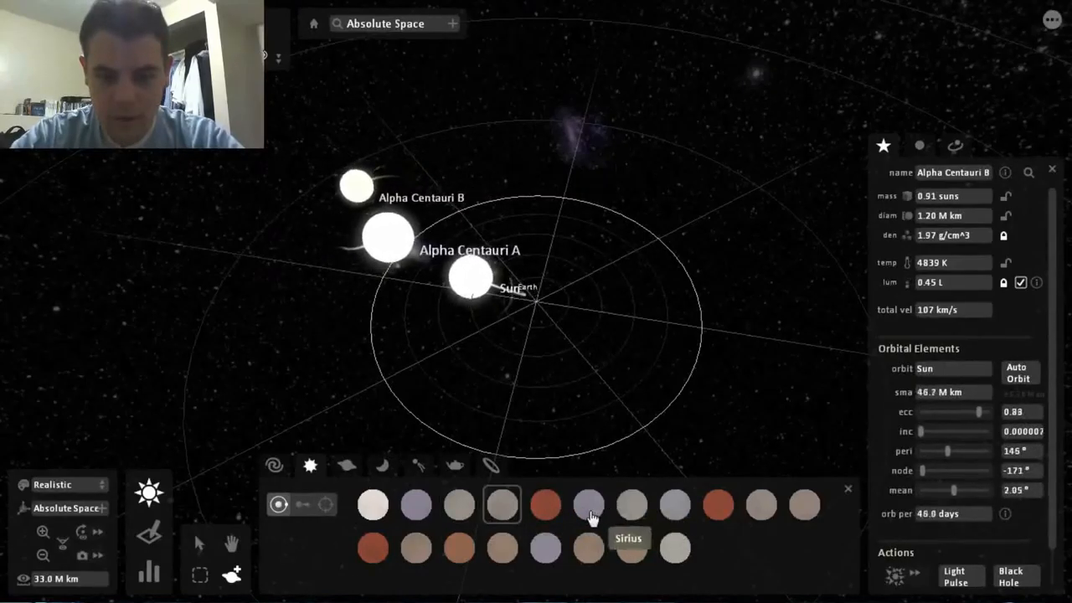
left_click(589, 505)
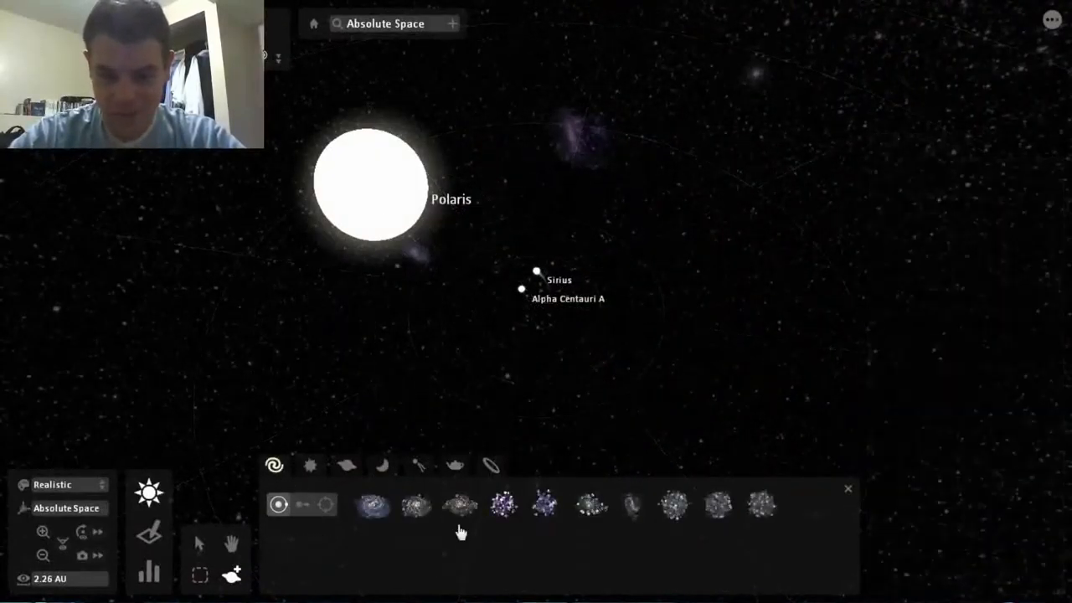
Step: Zoom out and place a second giant white star near Polaris and Earth
left_click(503, 503)
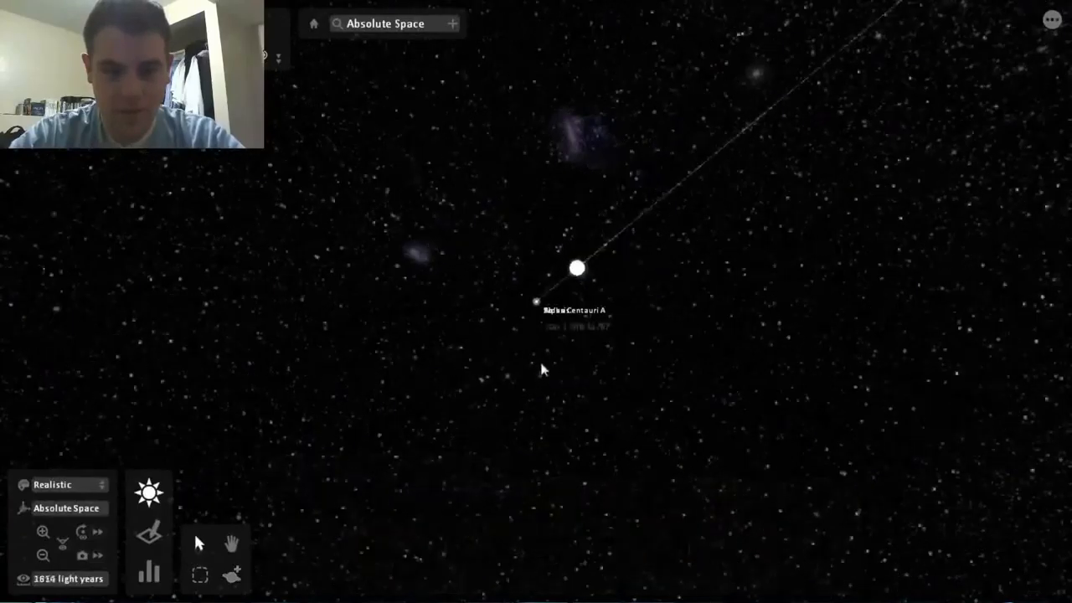
scroll("down", 3)
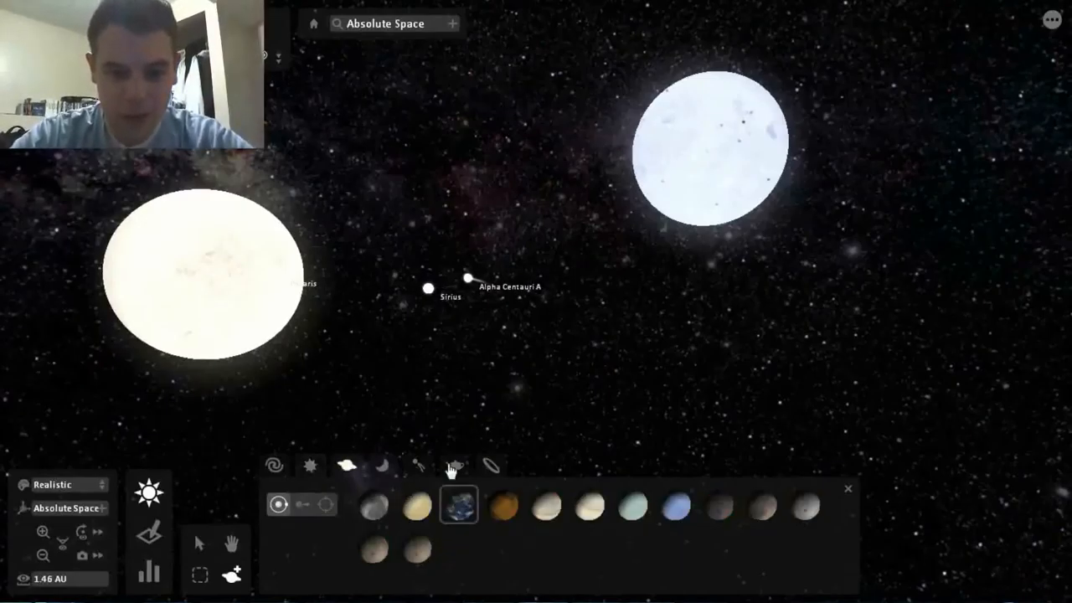
left_click(423, 416)
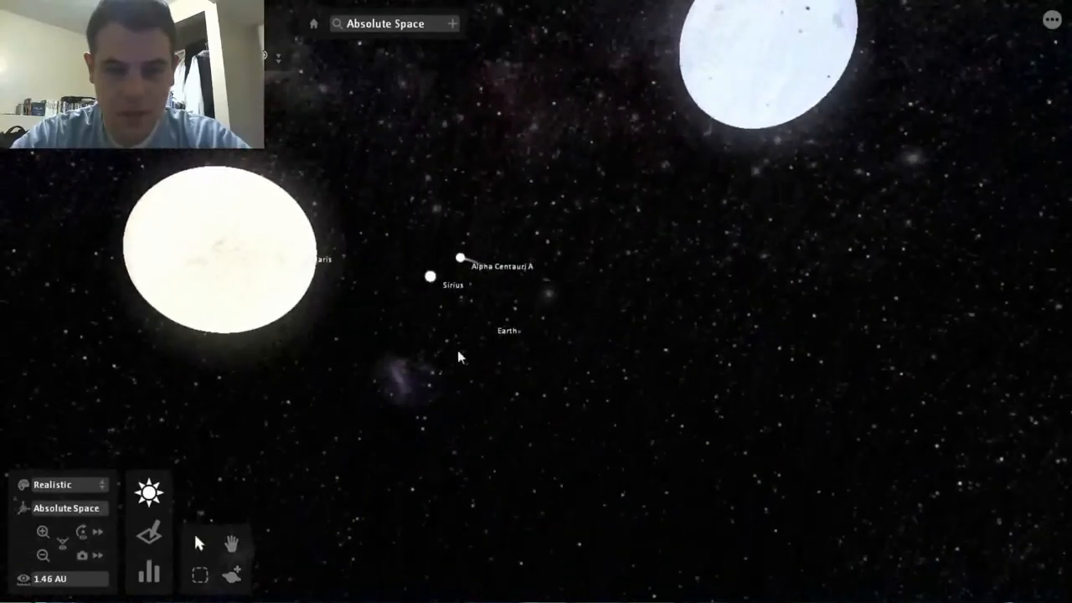
left_click(509, 331)
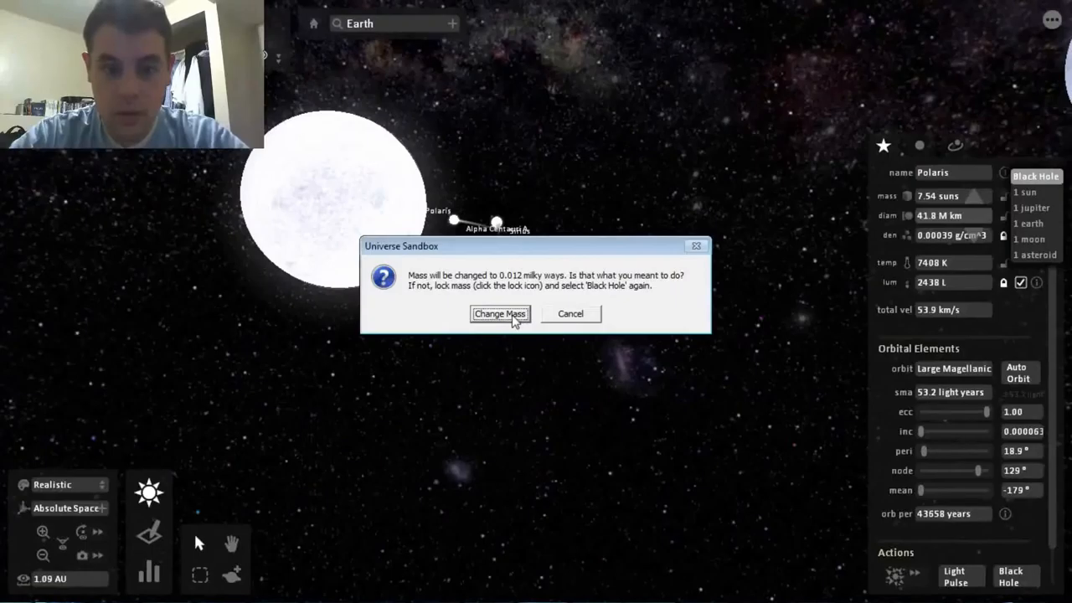
Step: Confirm Polaris's black-hole mass of 0.012 Milky Ways and zoom back to the Sun
left_click(500, 314)
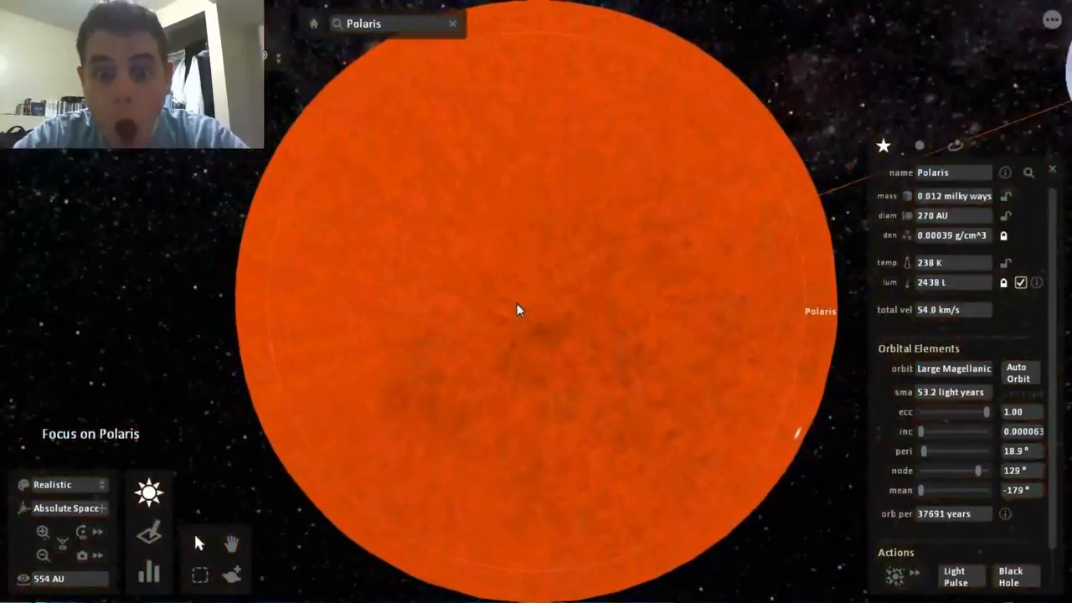
scroll("down", 3)
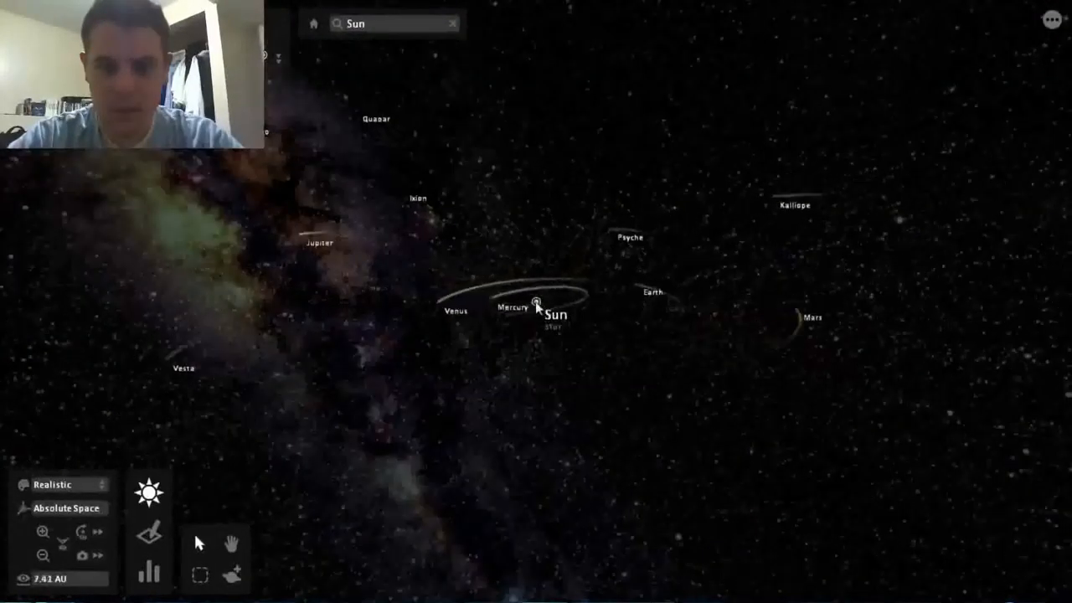
Step: Apply the Black Hole mass preset to the Sun, confirming about 115 million suns
left_click(556, 314)
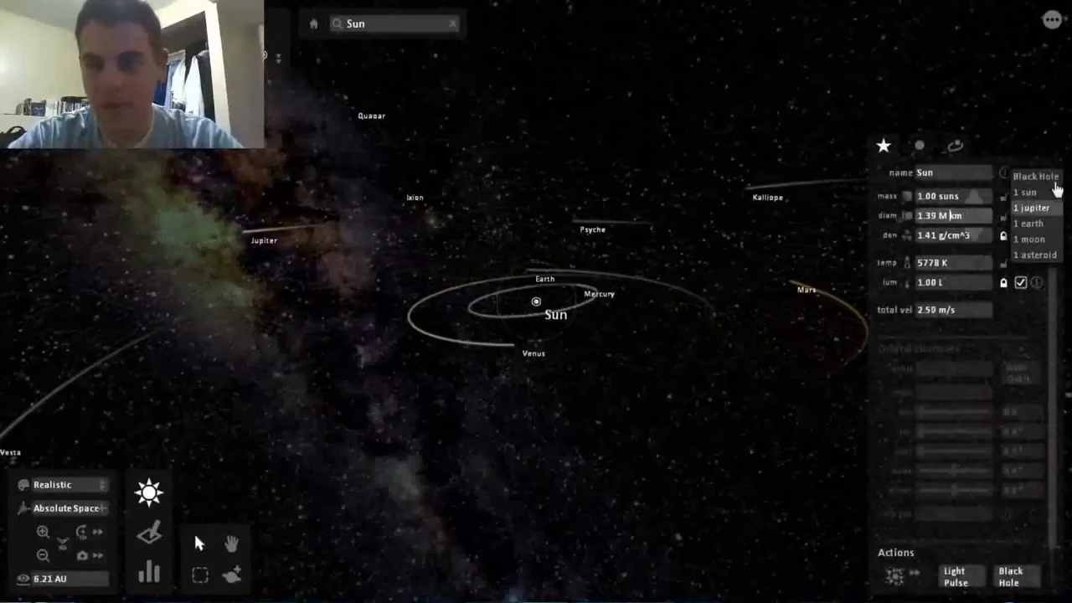
left_click(1036, 176)
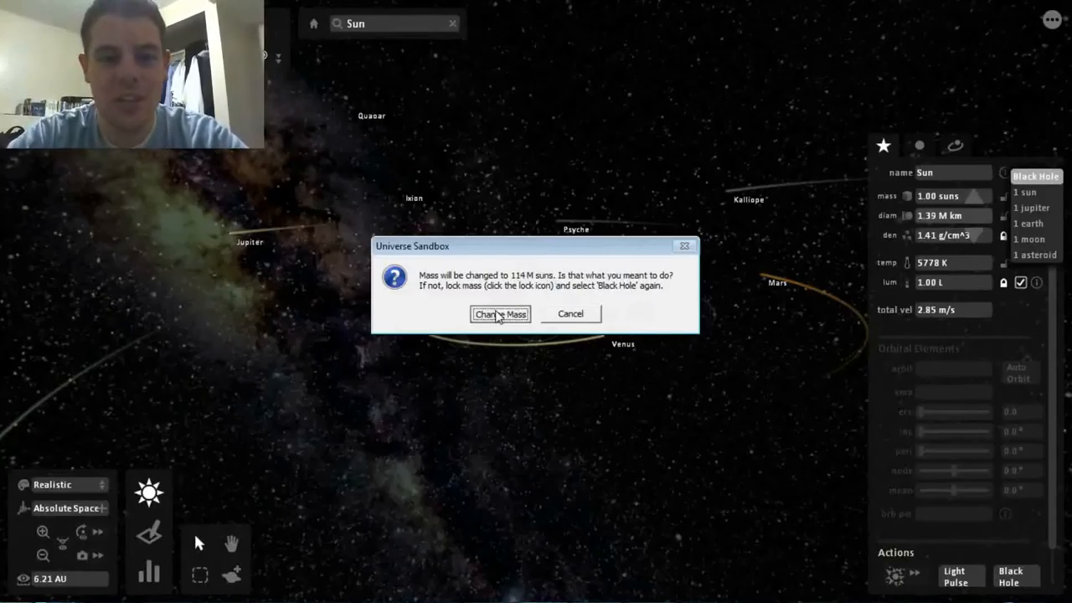
left_click(500, 313)
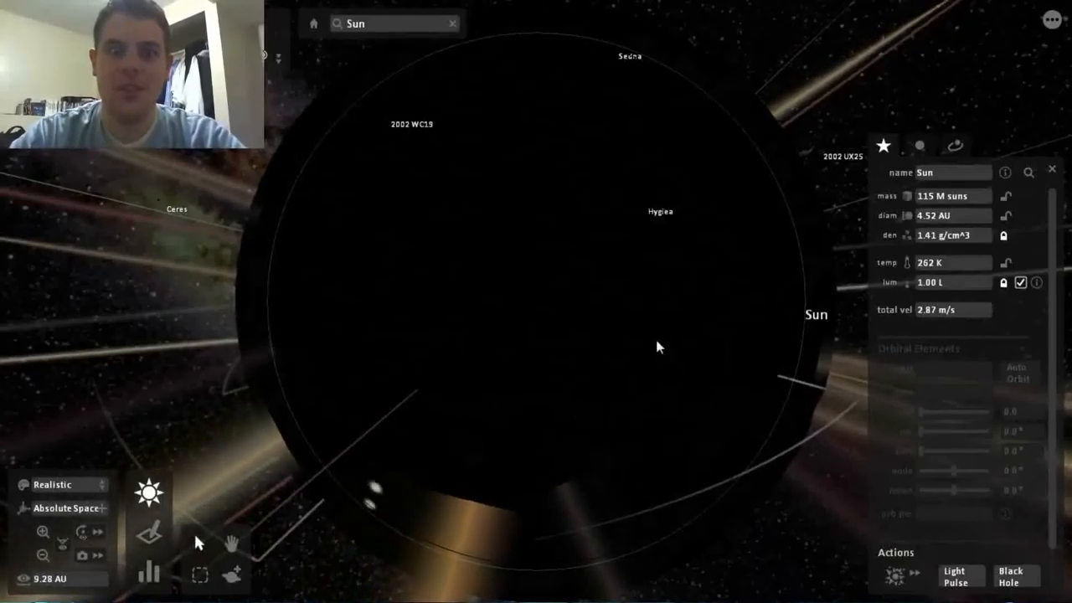
scroll("down", 3)
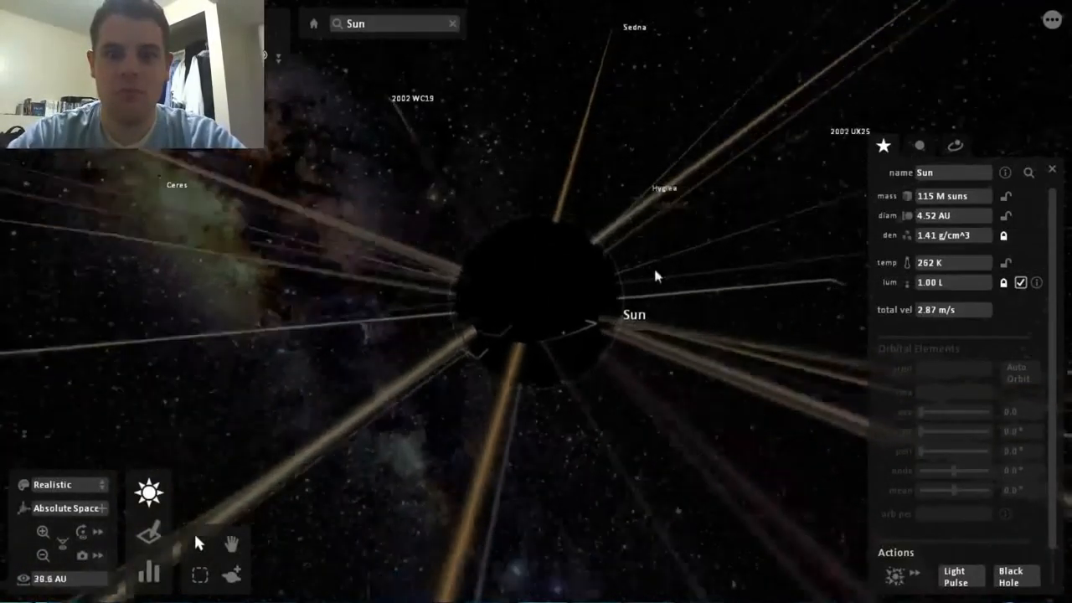
scroll("down", 3)
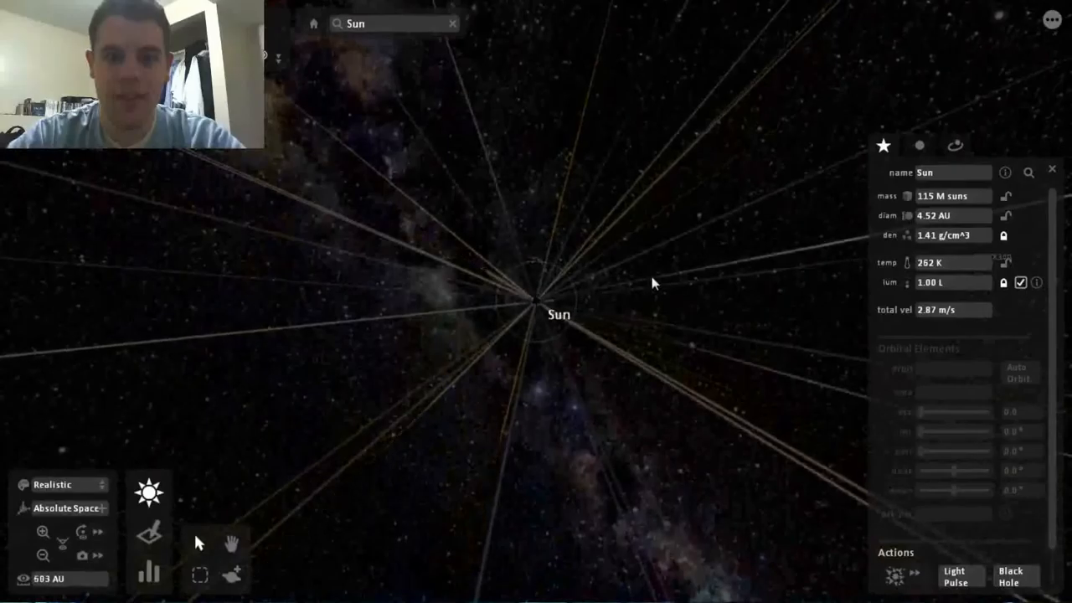
scroll("down", 3)
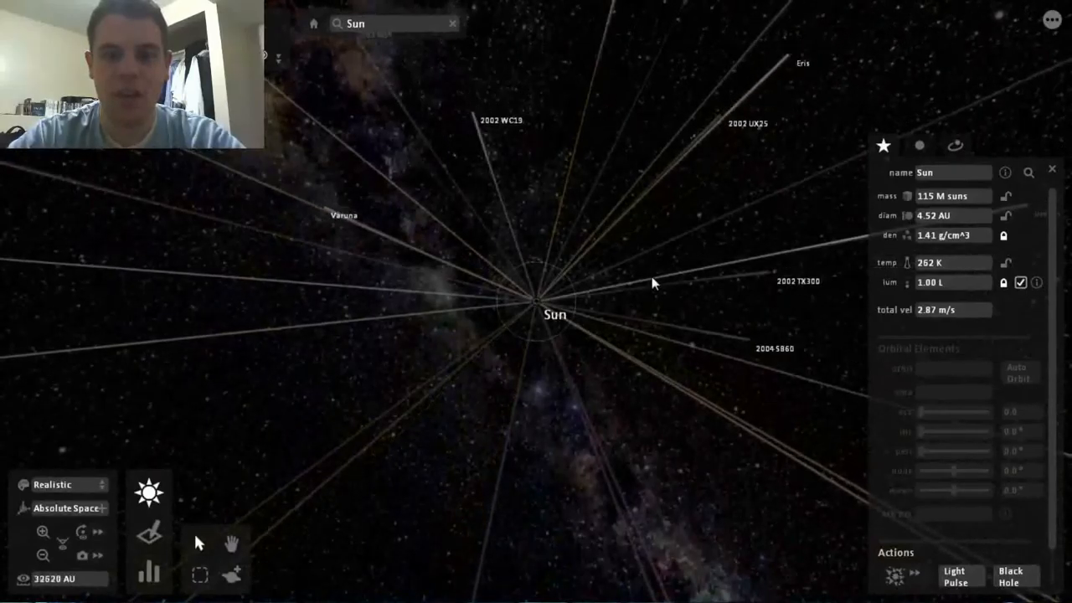
scroll("down", 3)
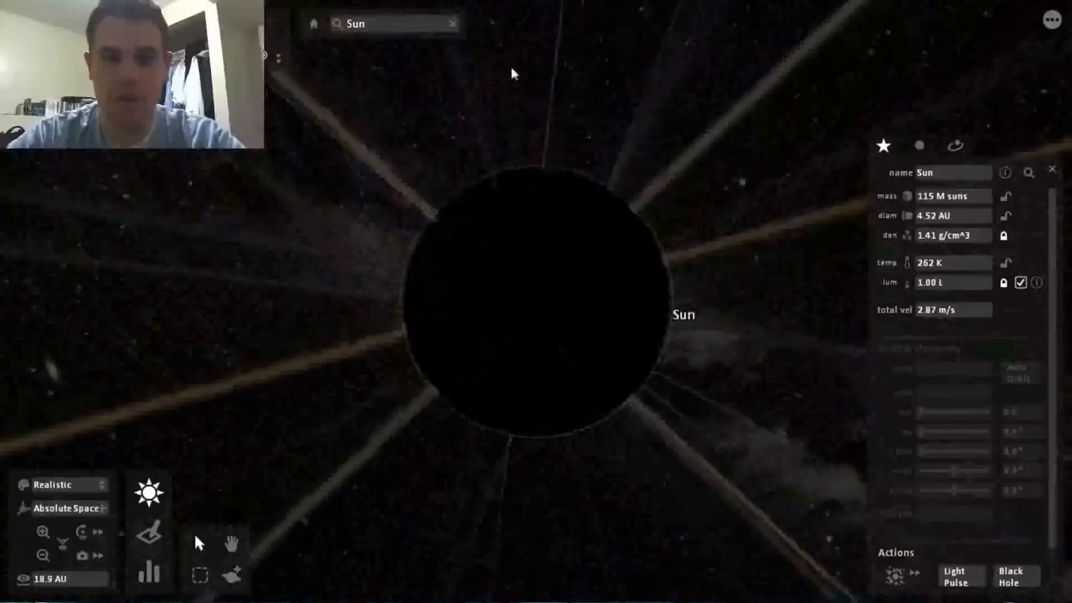
scroll("down", 3)
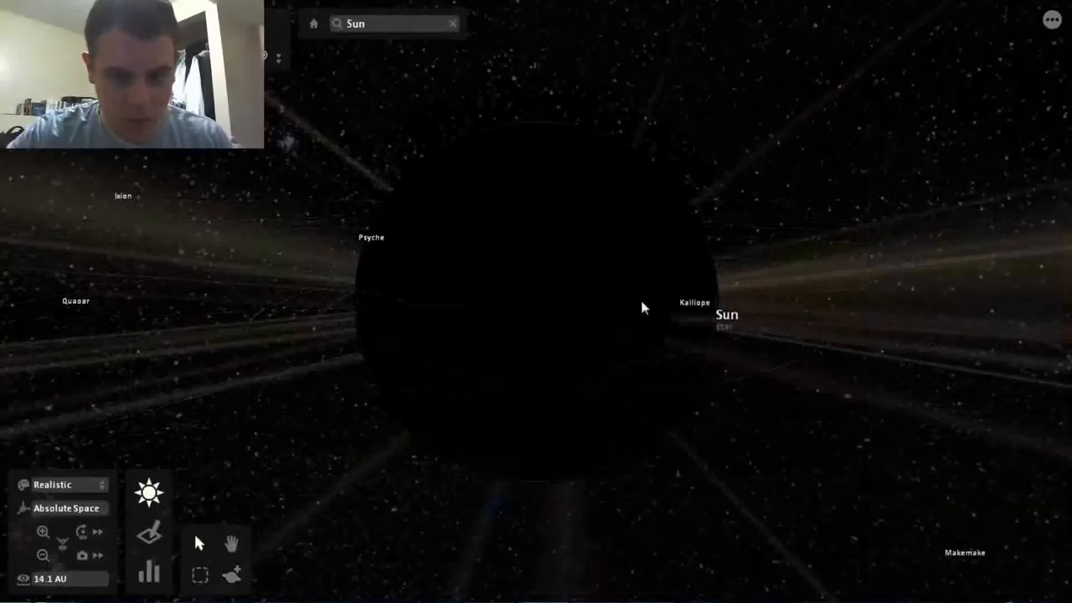
mouse_move(831, 467)
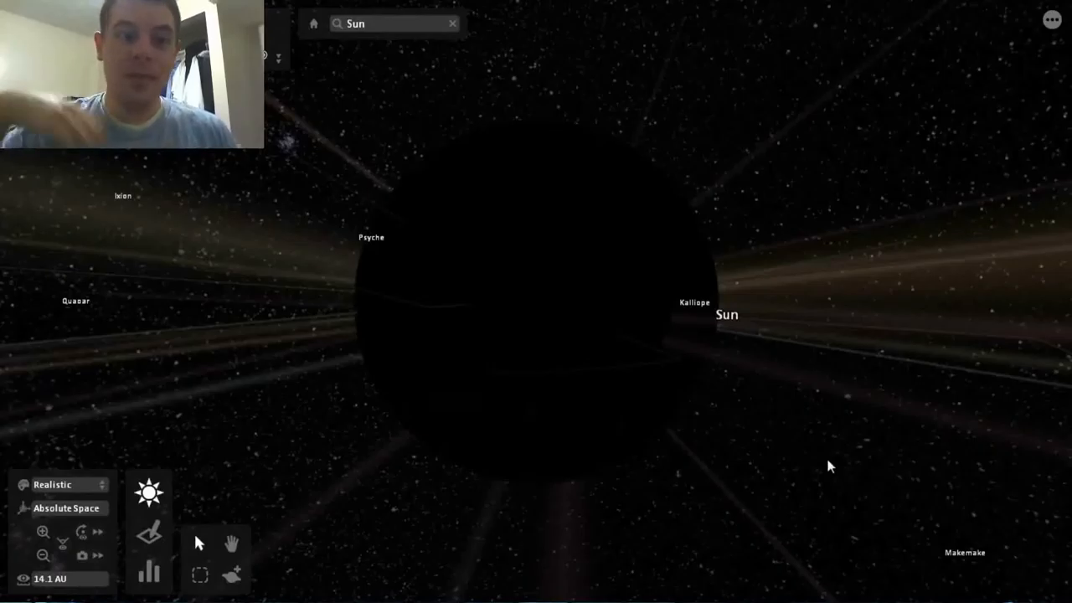
Step: Open the Add panel listing novelty objects like football, baseball, teapot and ring
left_click(232, 575)
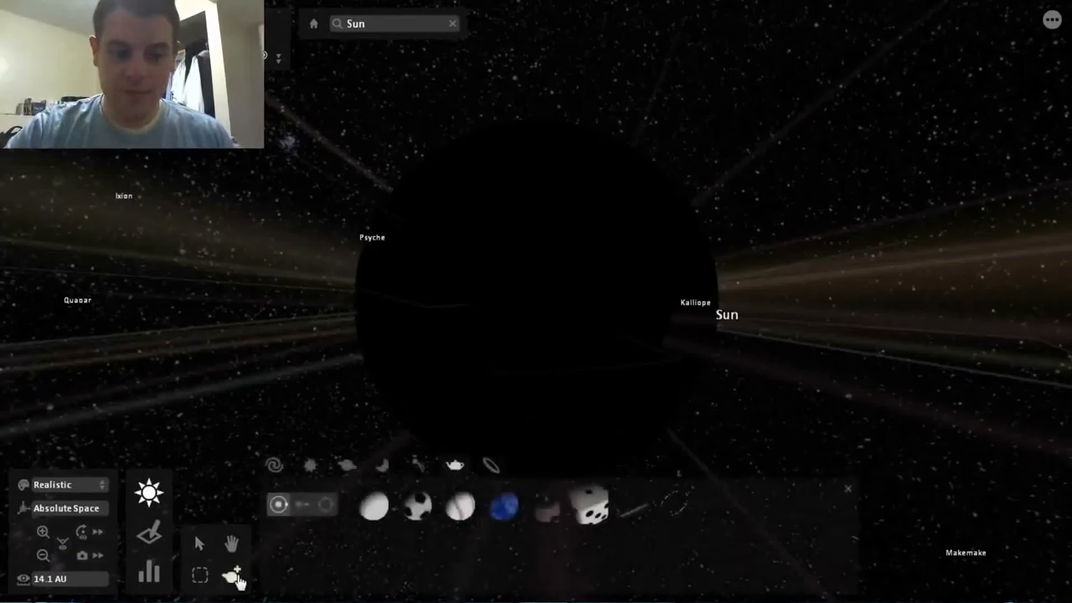
mouse_move(418, 504)
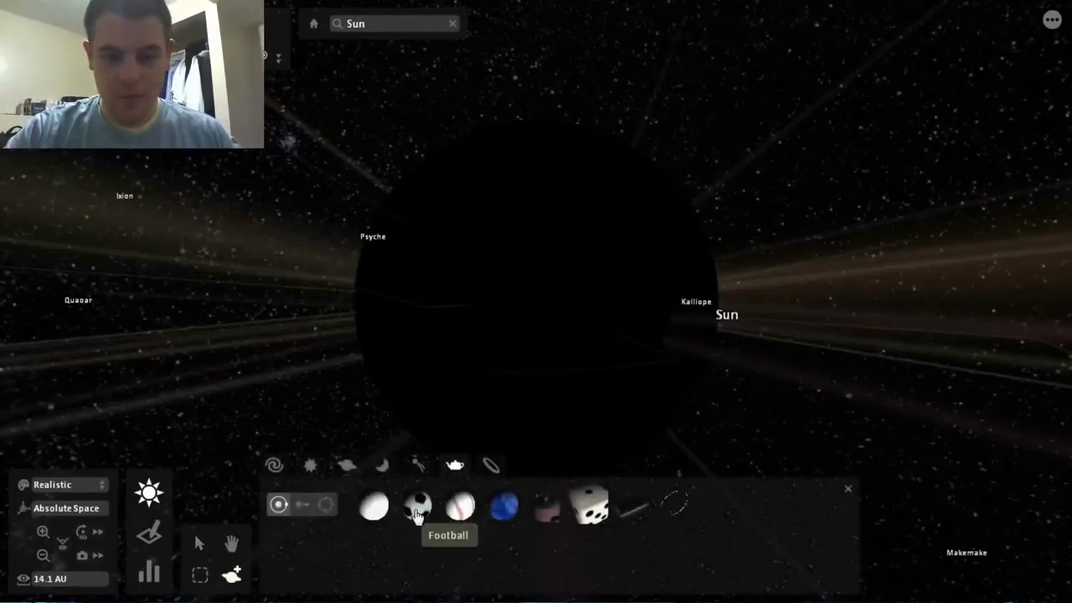
mouse_move(459, 507)
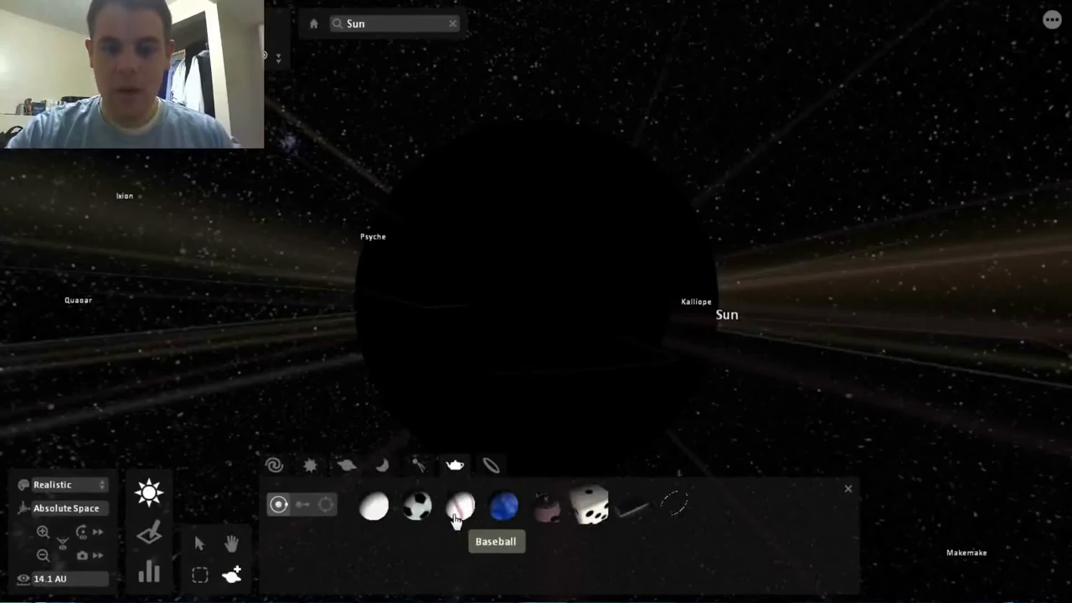
mouse_move(587, 511)
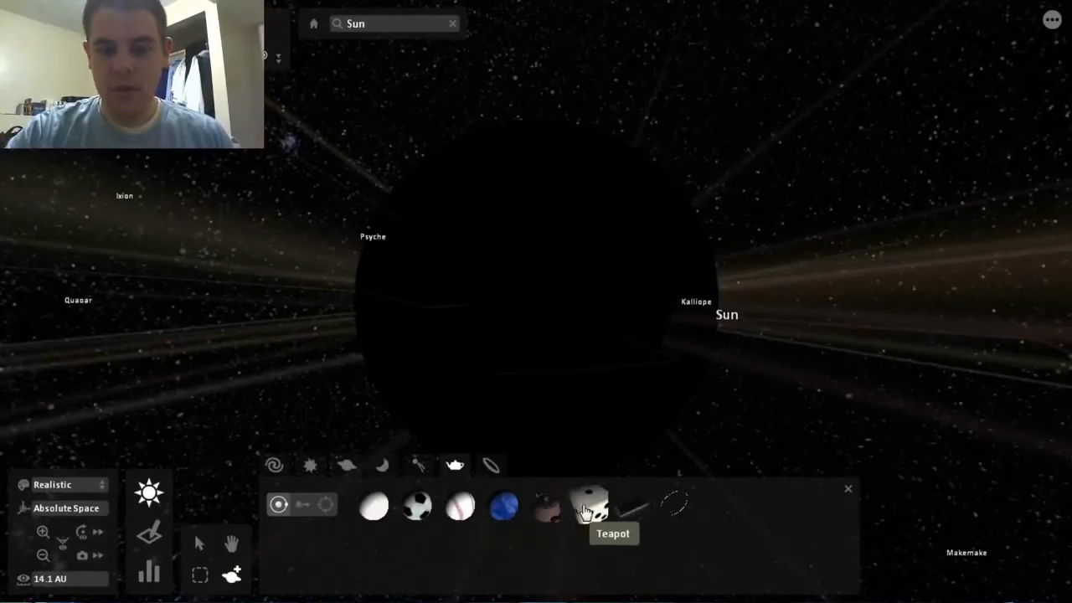
mouse_move(657, 511)
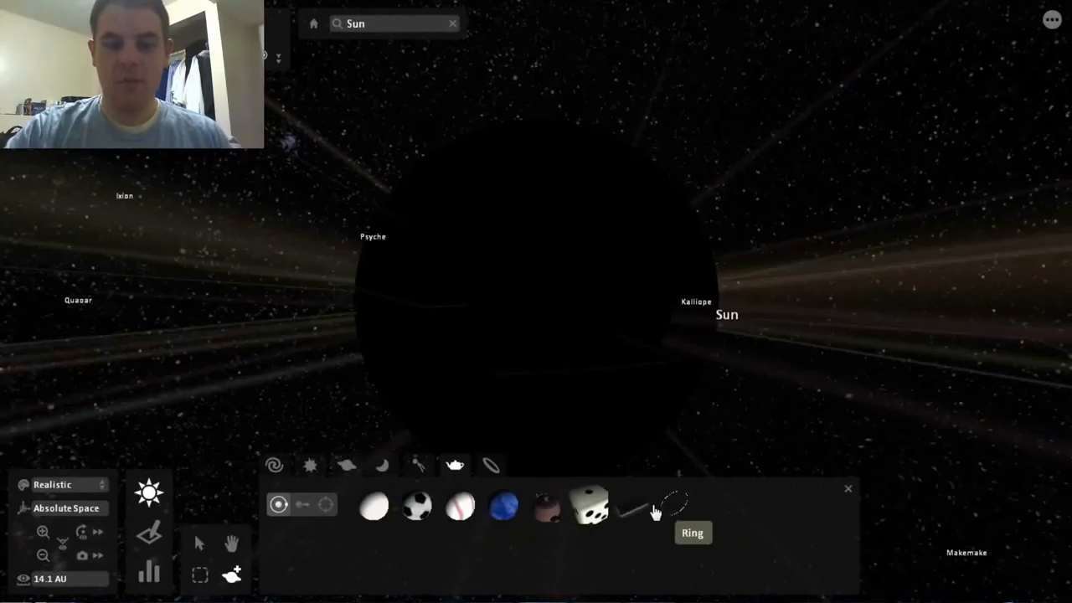
mouse_move(411, 575)
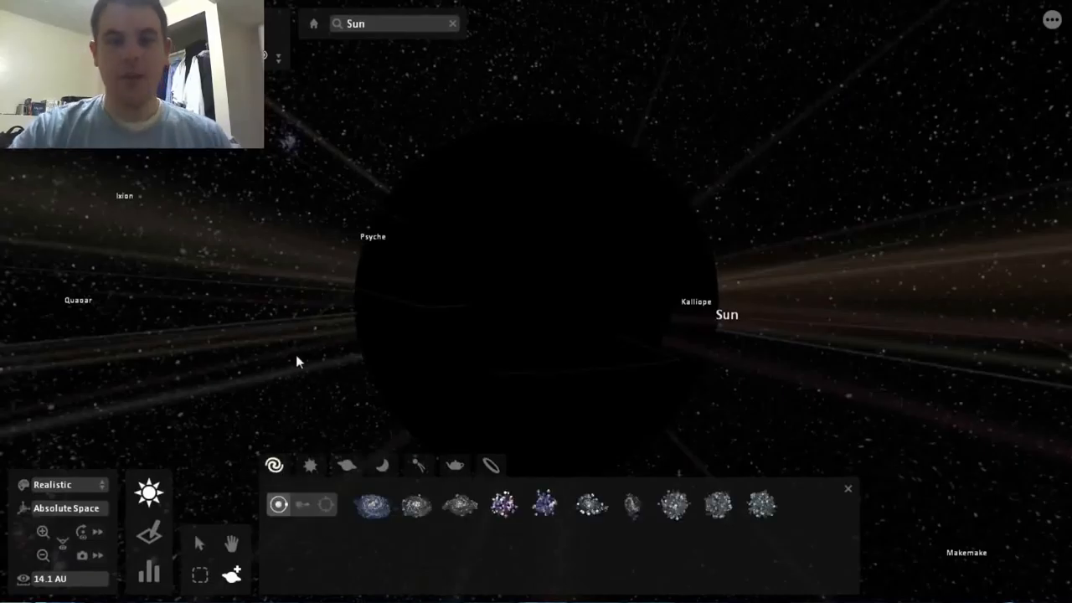
mouse_move(661, 63)
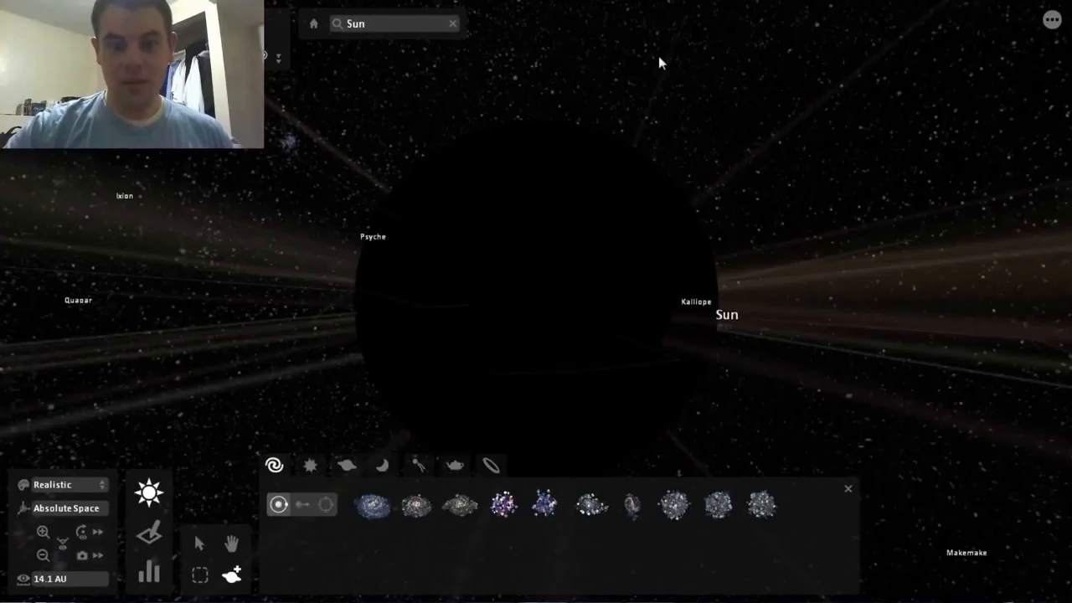
Step: Select the black-hole Sun to show its 115 M suns, 4.52 AU properties
left_click(726, 316)
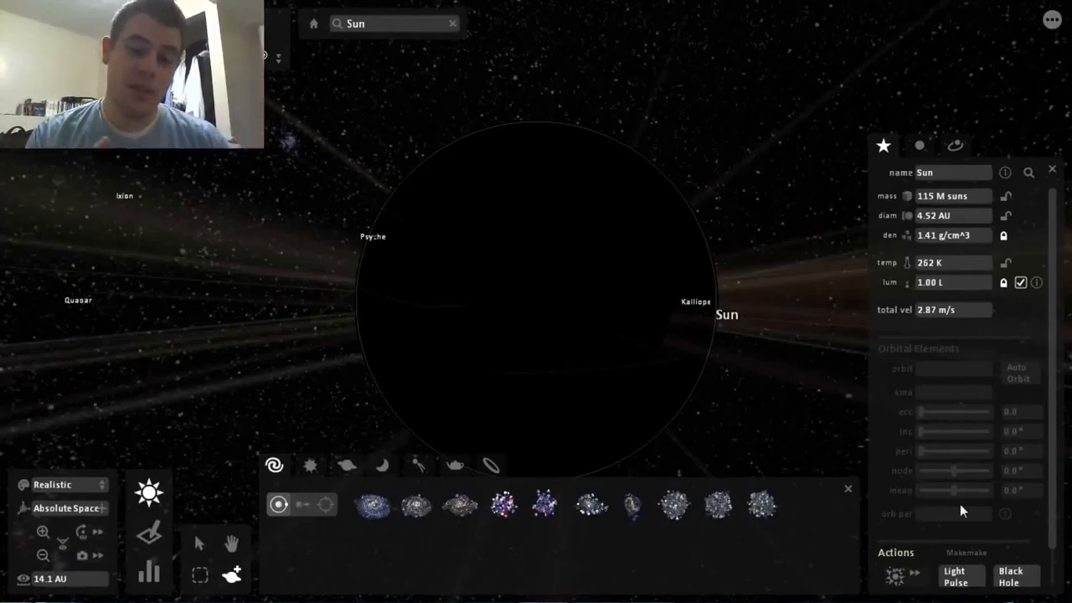
mouse_move(844, 369)
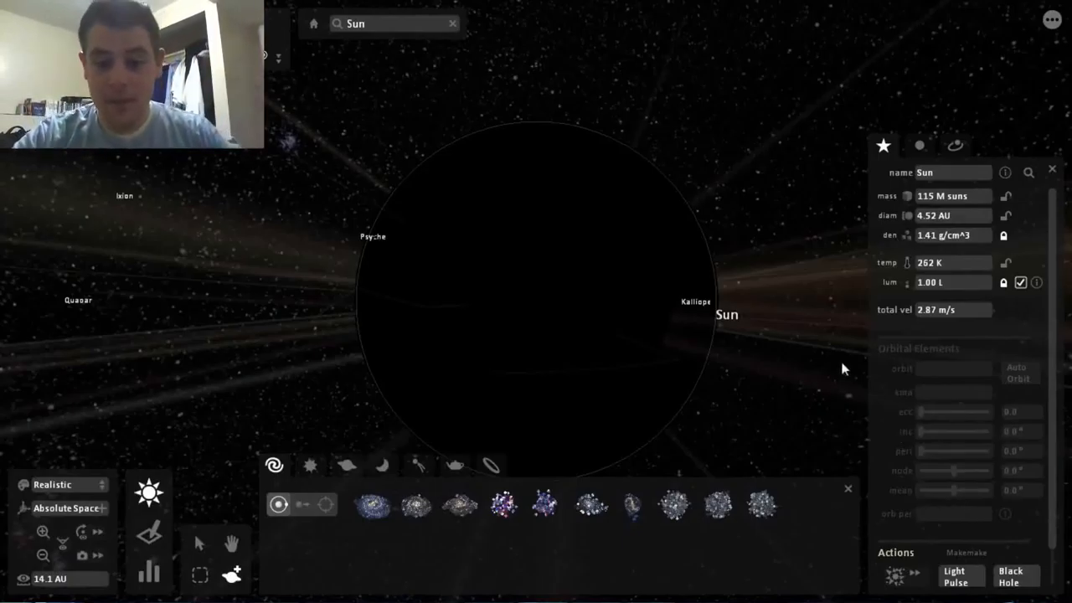